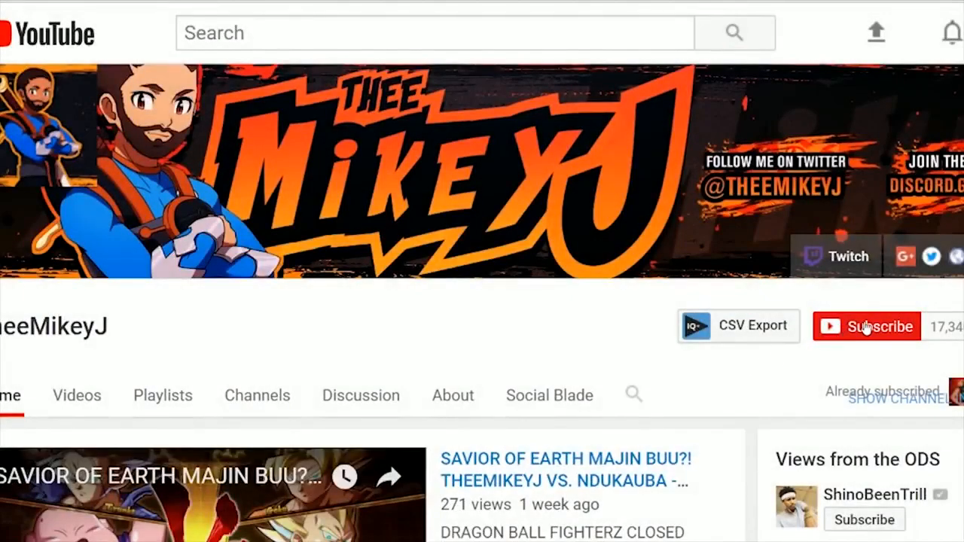
Subscribe to the channel and save the 'all notifications' bell setting
click(879, 326)
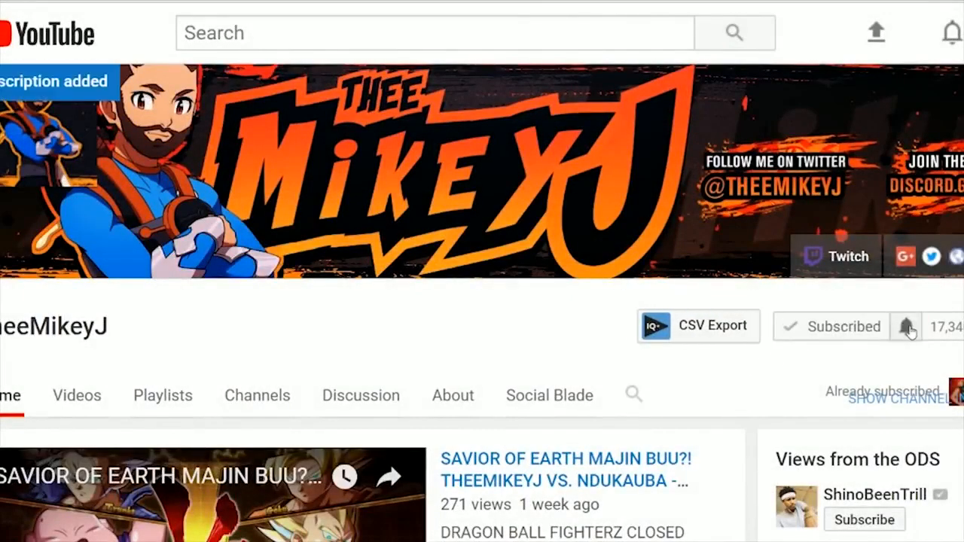
click(906, 326)
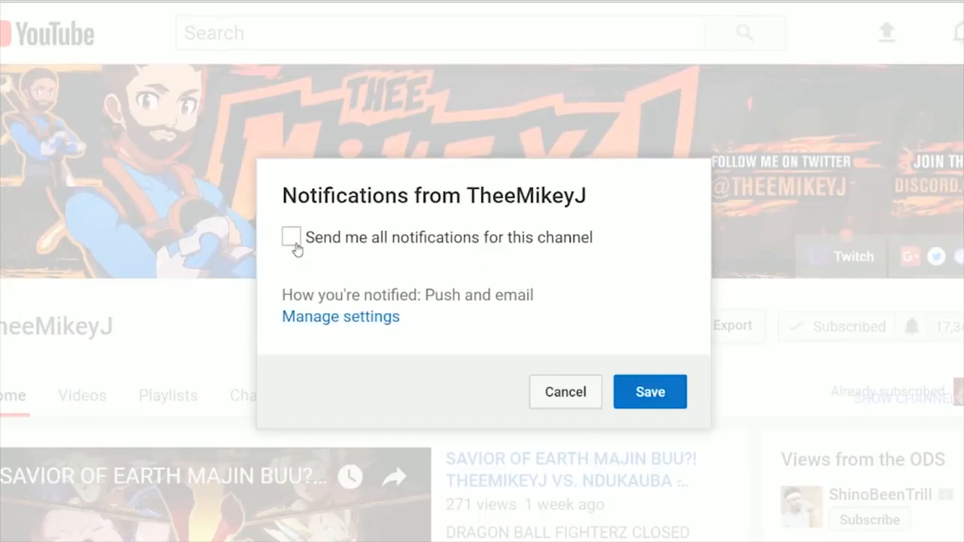
click(291, 237)
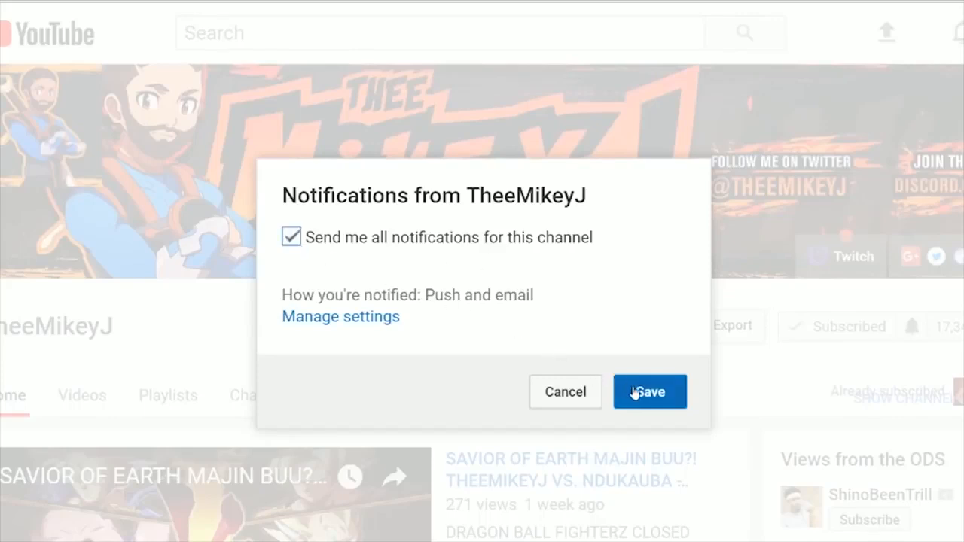
click(649, 391)
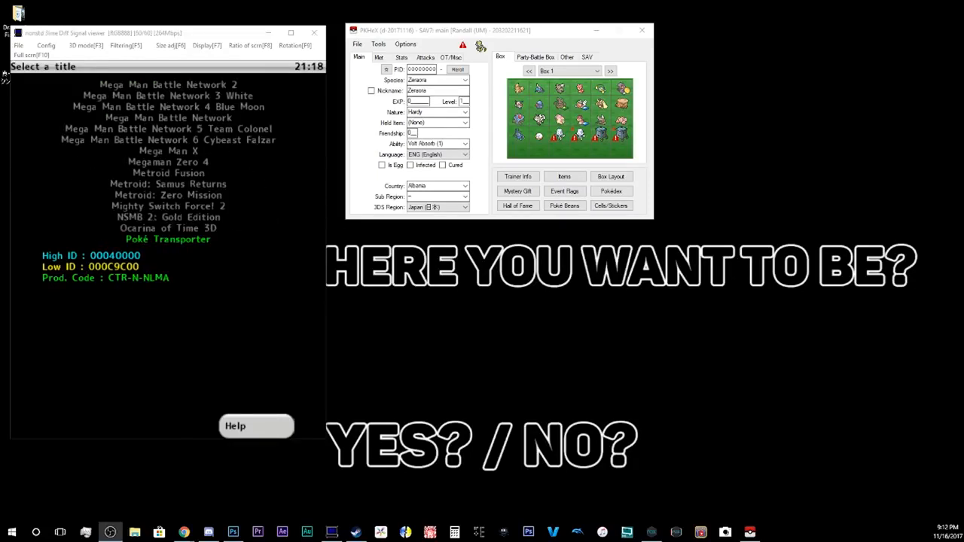
Scroll to Pokémon Ultra Moon in JKSM's title list and select it
scroll(down, 3)
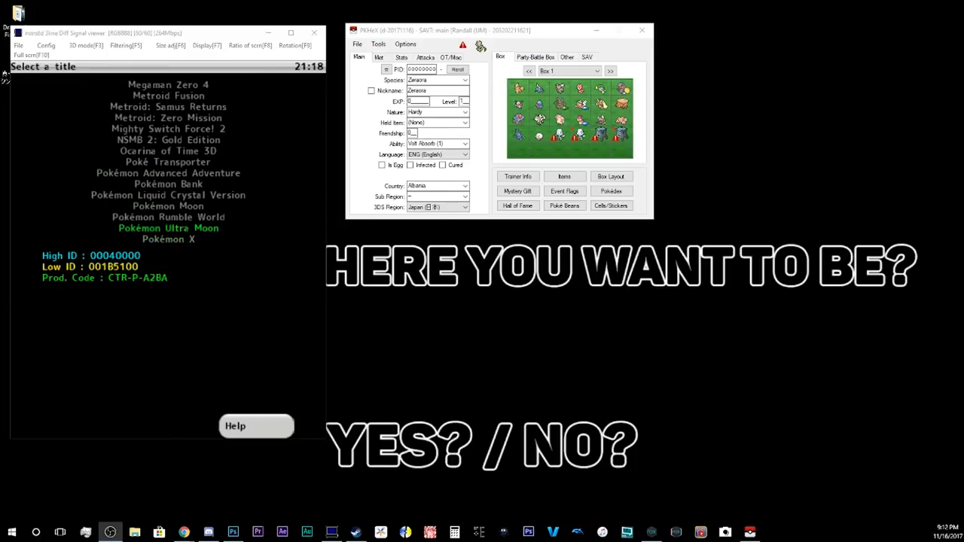
key(enter)
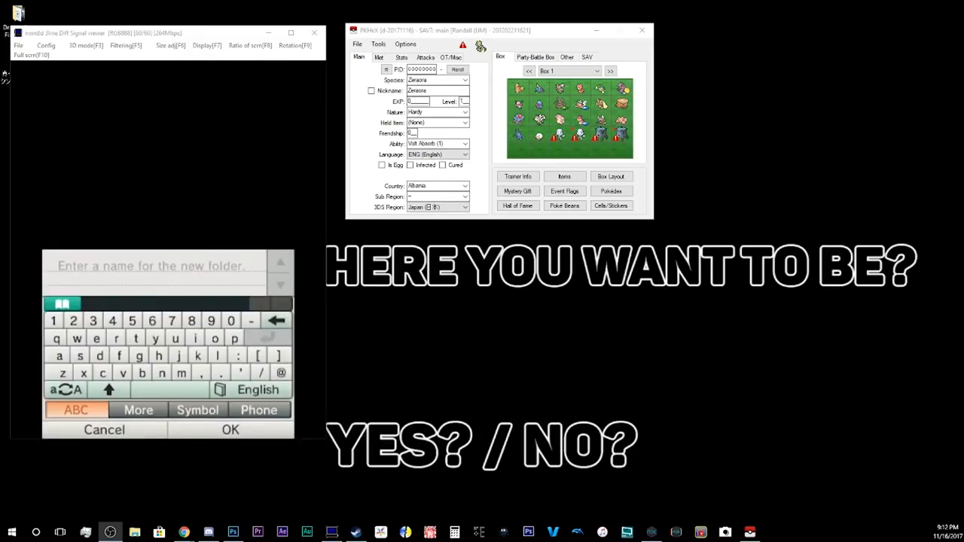
Start typing the new backup folder name, beginning with 'tu'
text(t)
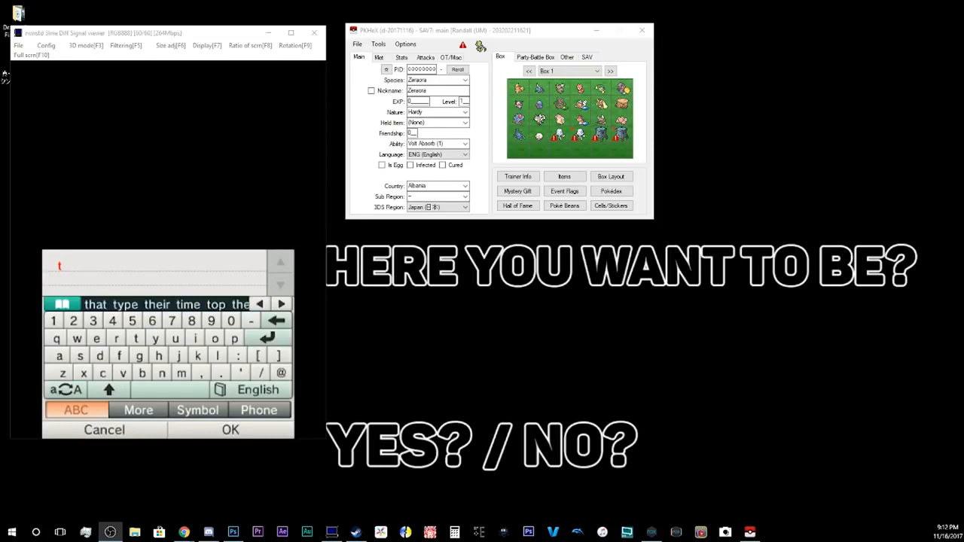
text(u)
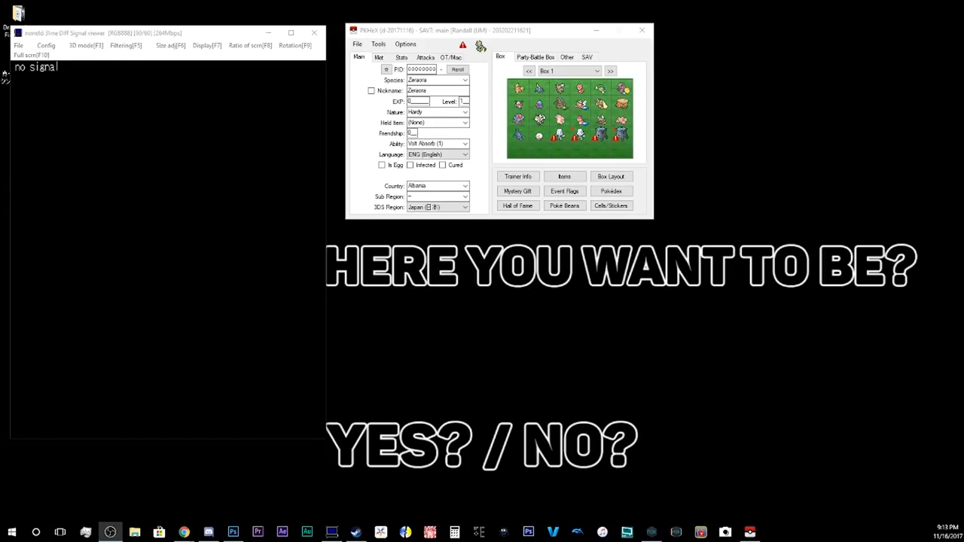
Open the 'main' save from JKSV\Saves\Pokémon_Ultra_Moon\tutorial on the SD card
click(134, 533)
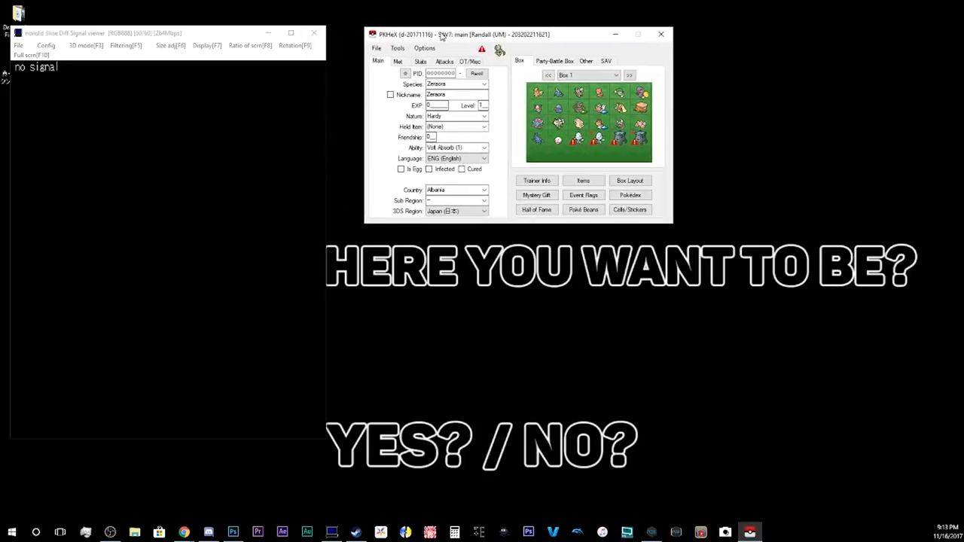
click(377, 47)
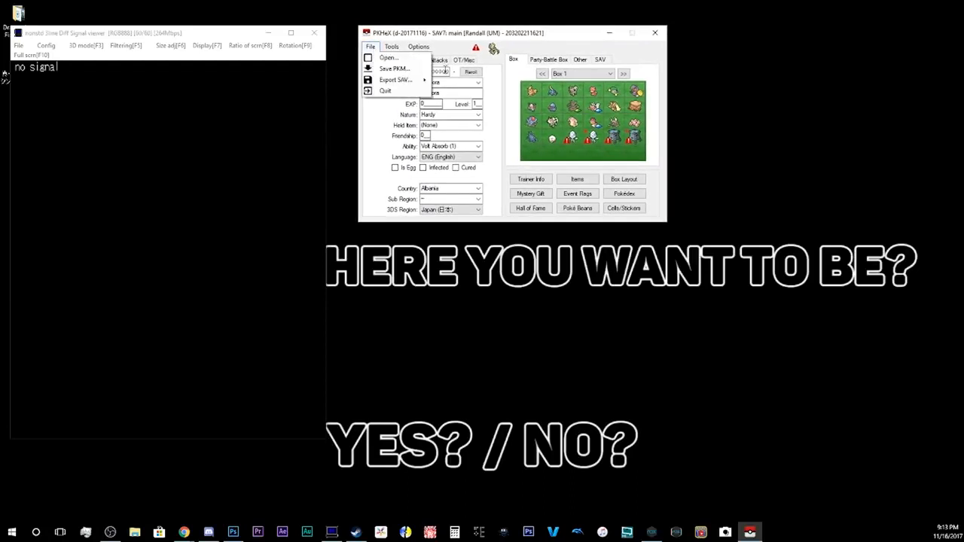
click(388, 57)
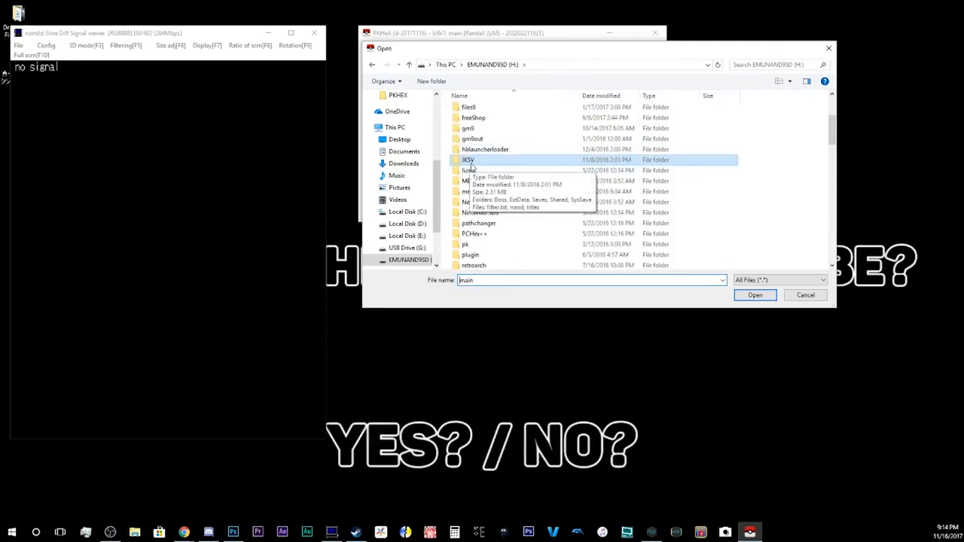
double_click(468, 160)
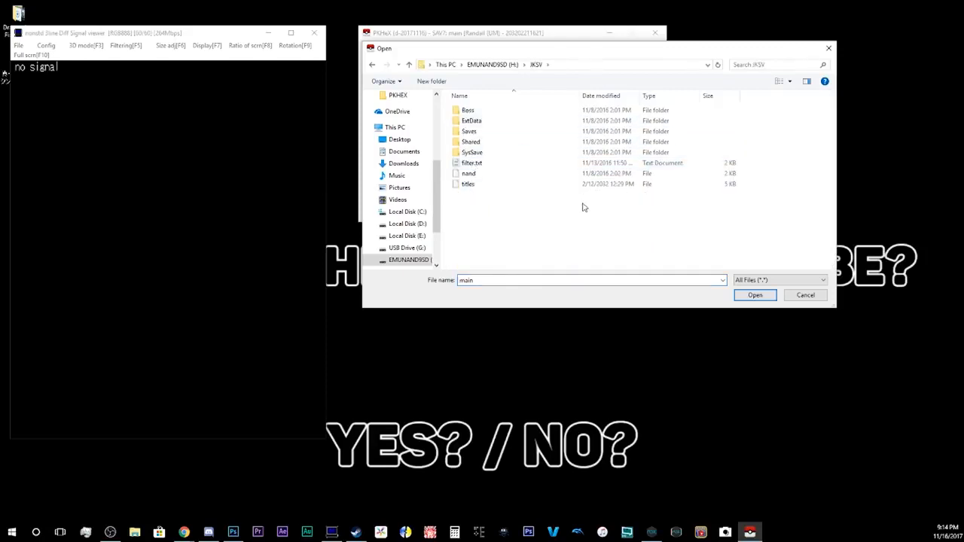
click(469, 131)
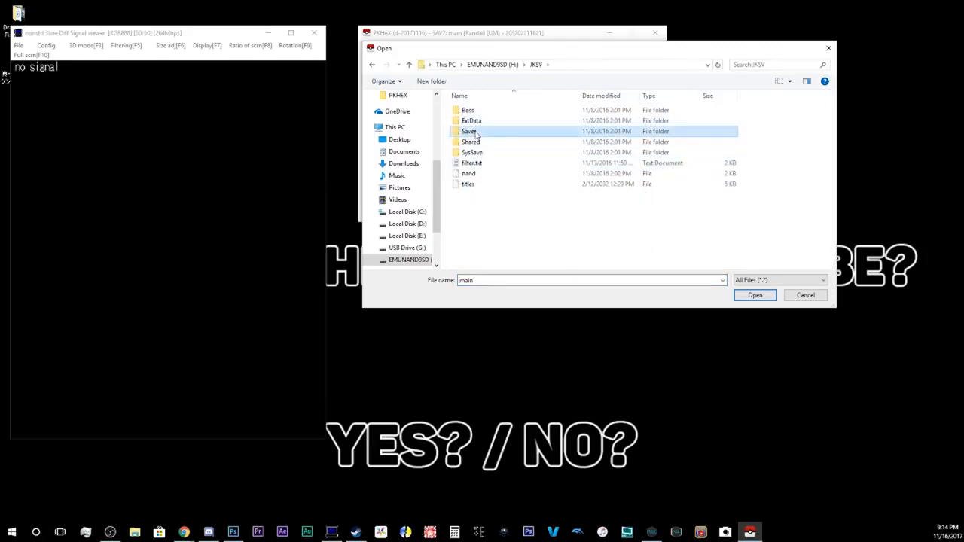
double_click(469, 131)
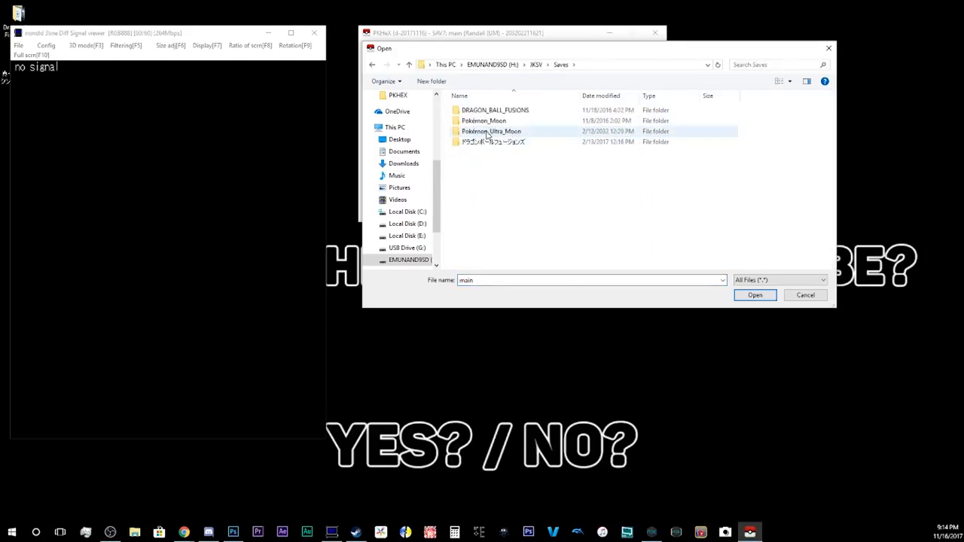
double_click(491, 131)
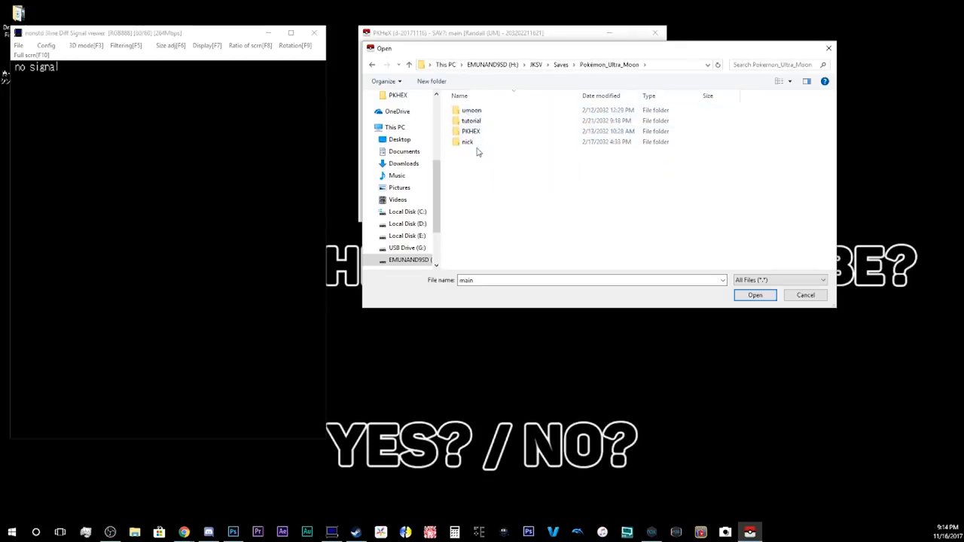
click(471, 110)
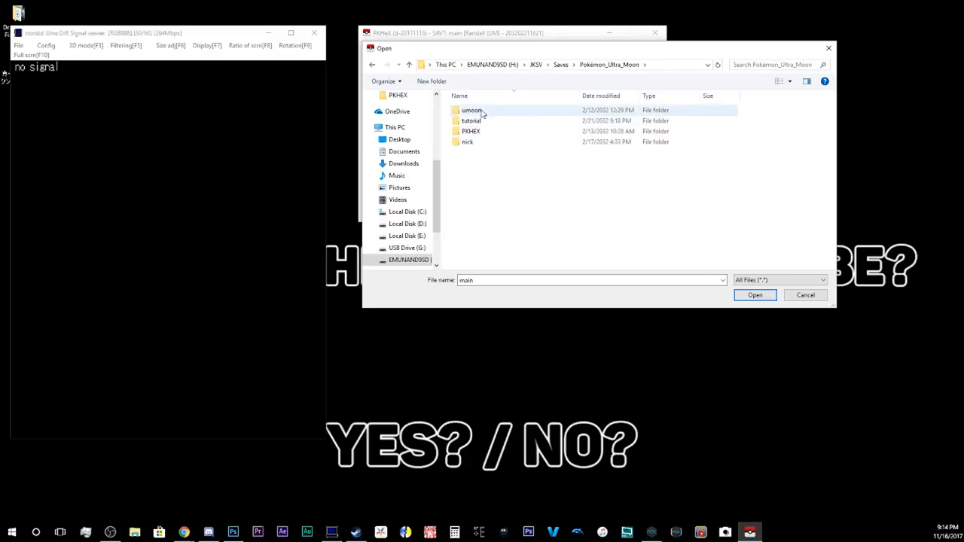
double_click(472, 120)
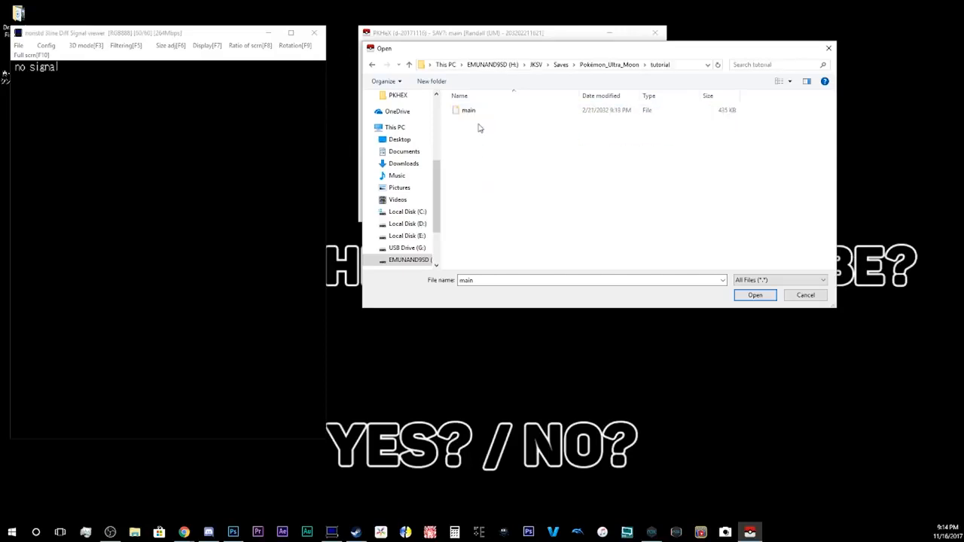
click(469, 110)
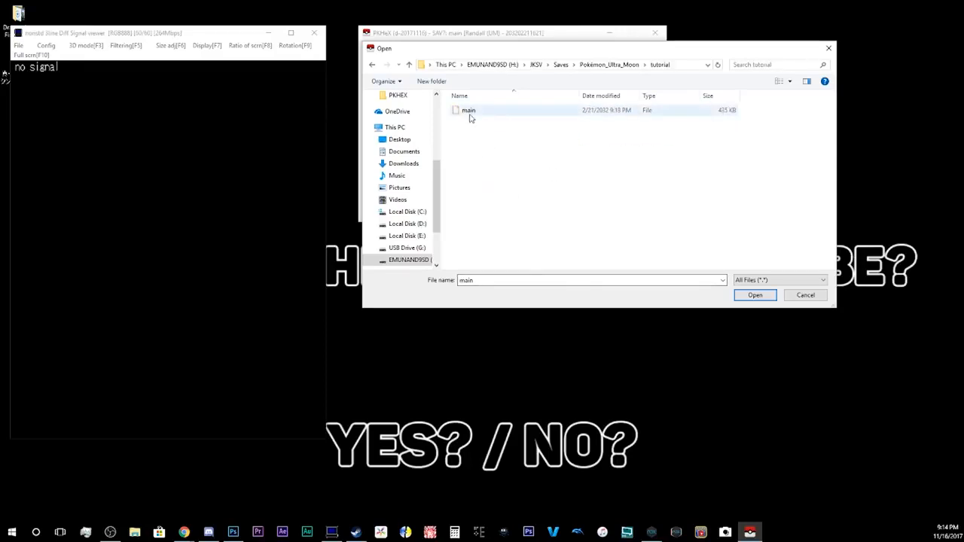
click(755, 294)
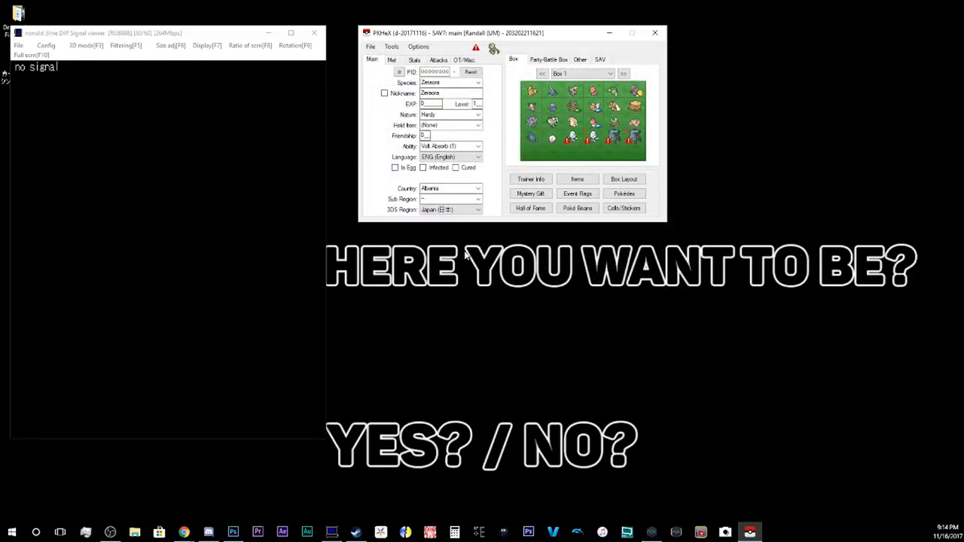
mouse_move(537, 66)
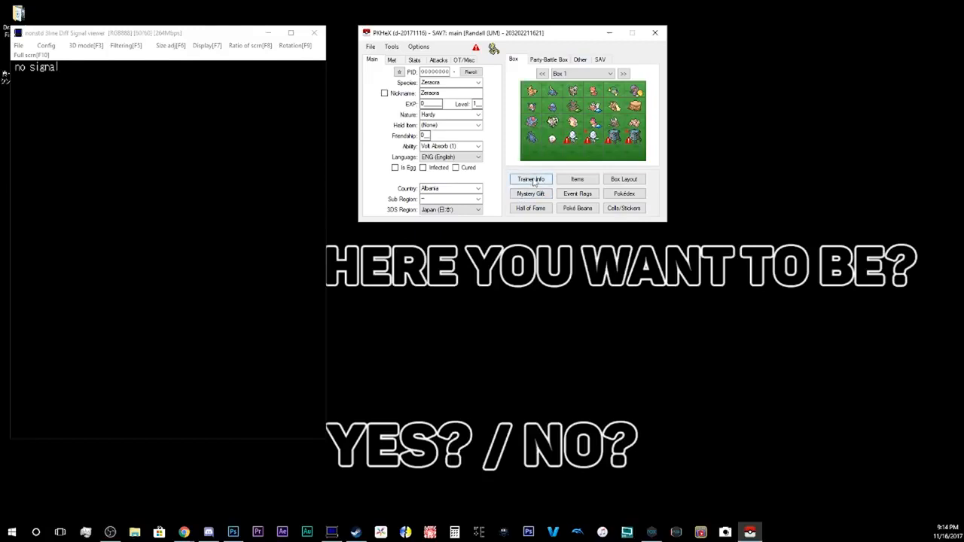
Open Trainer Info and review trainer Randall's Overview tab
click(530, 179)
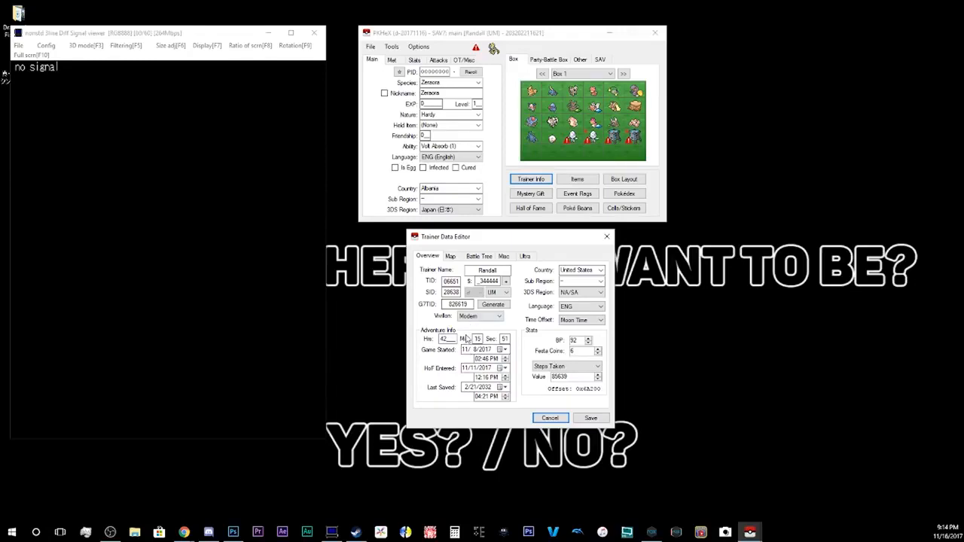
click(503, 349)
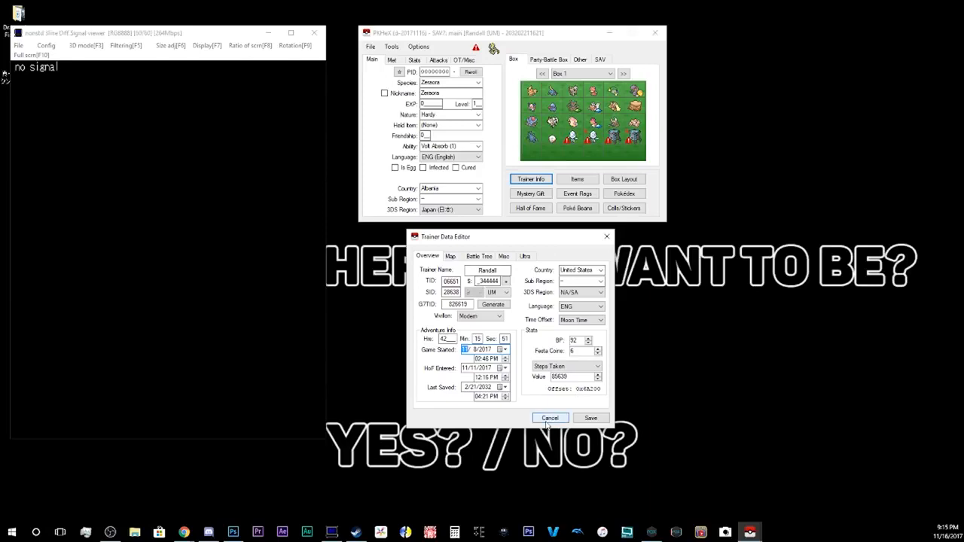
Reopen the trainer editor and view the Battle Tree streak records
click(549, 418)
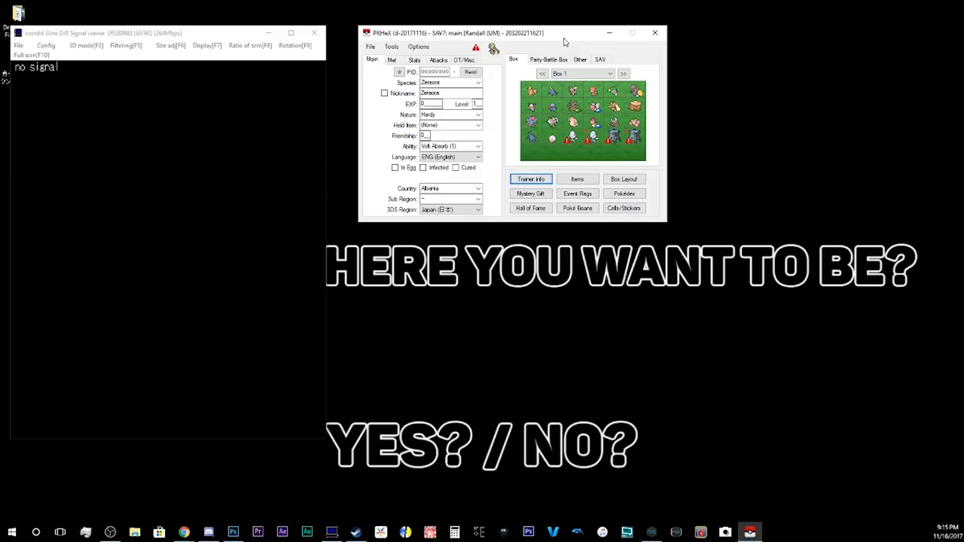
mouse_move(580, 54)
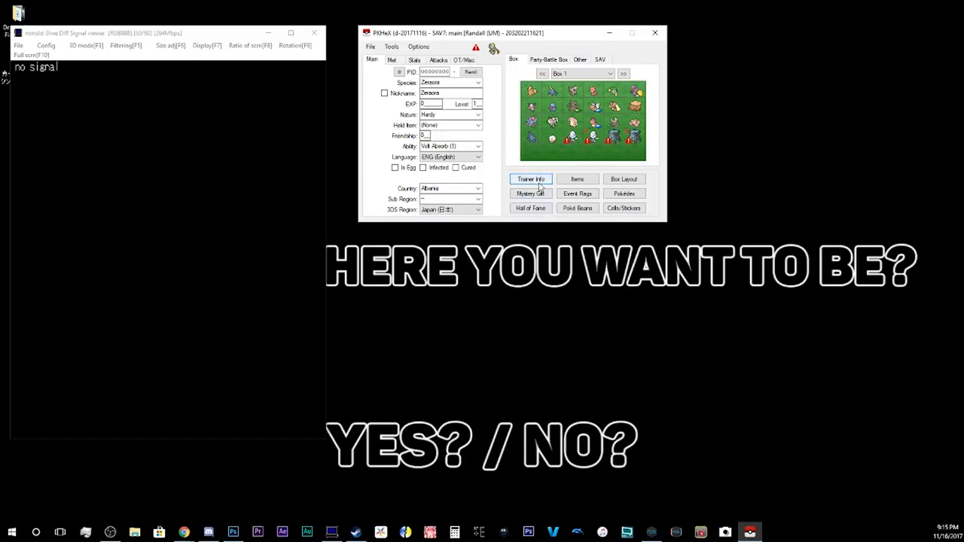
click(530, 179)
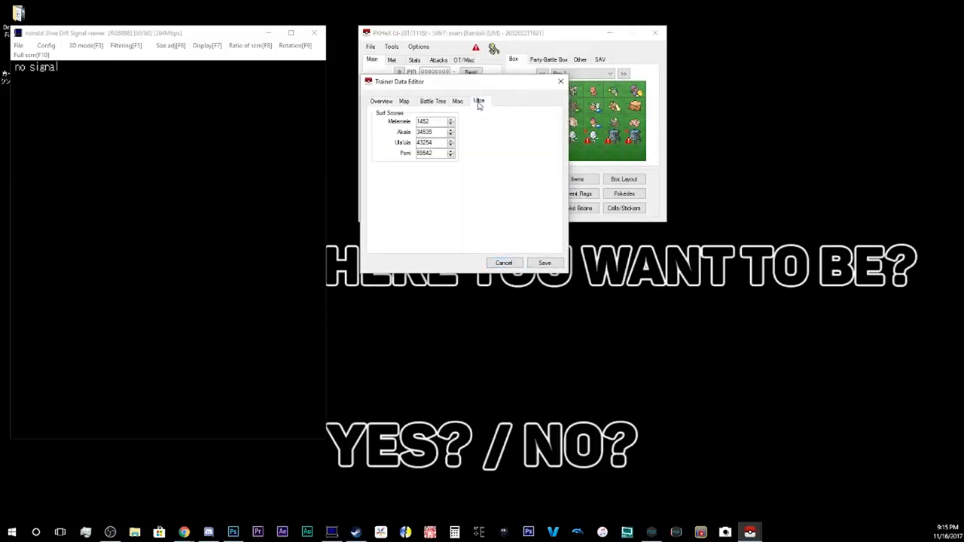
mouse_move(378, 124)
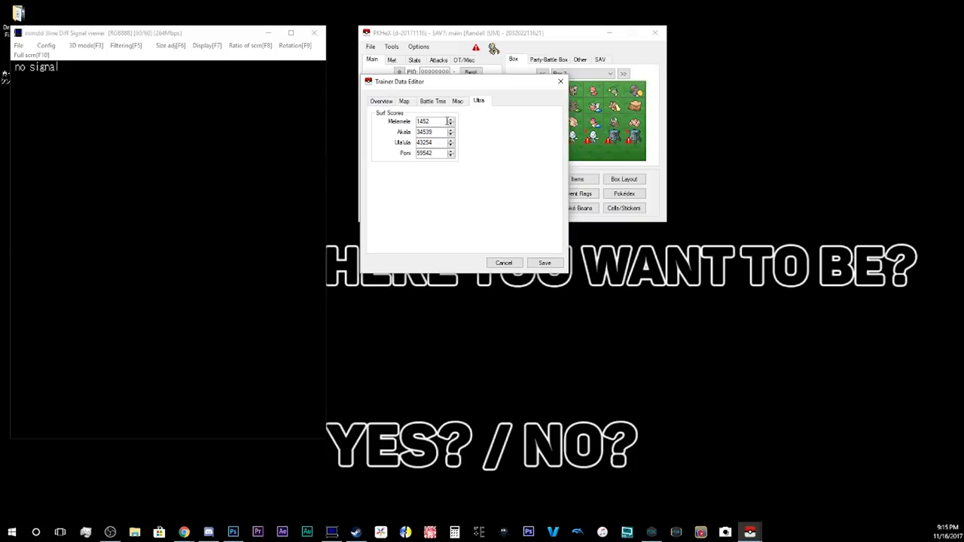
mouse_move(432, 177)
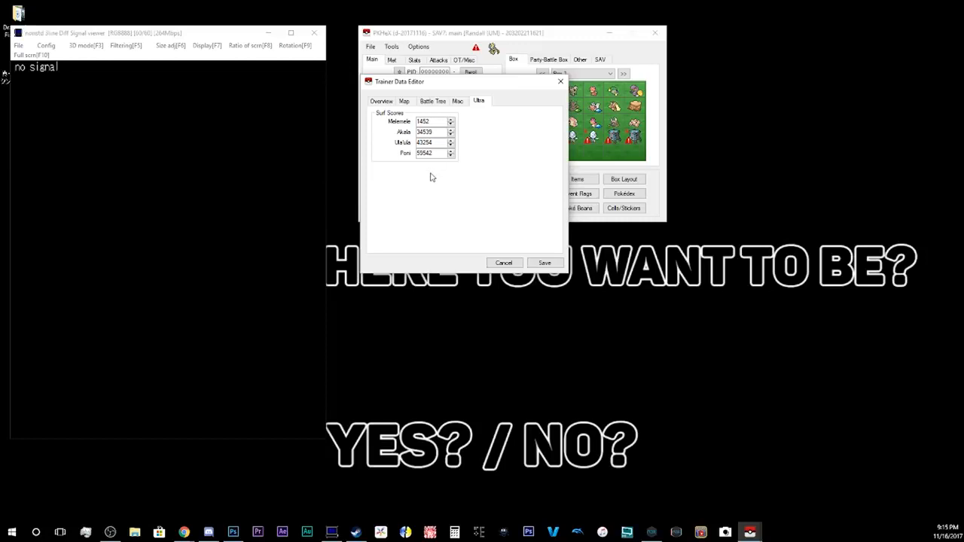
mouse_move(444, 131)
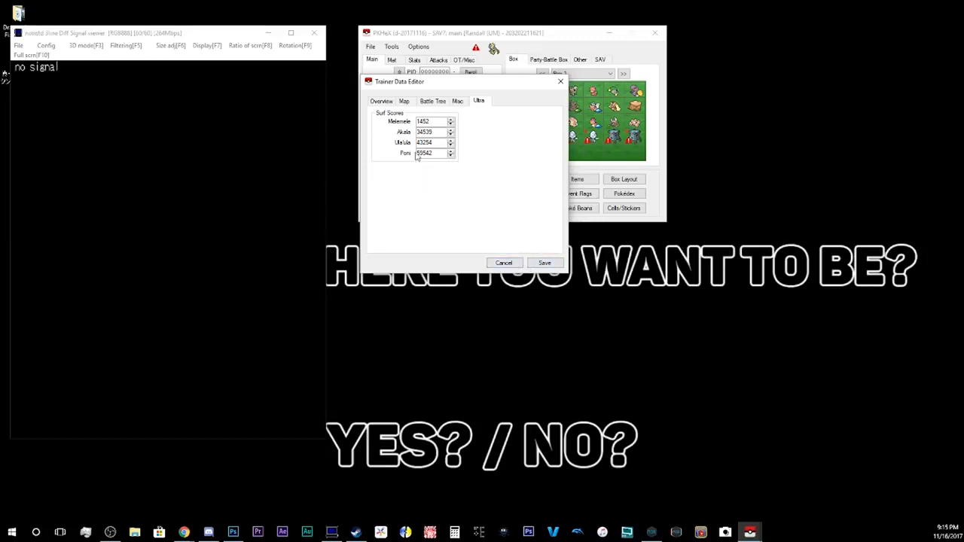
mouse_move(442, 193)
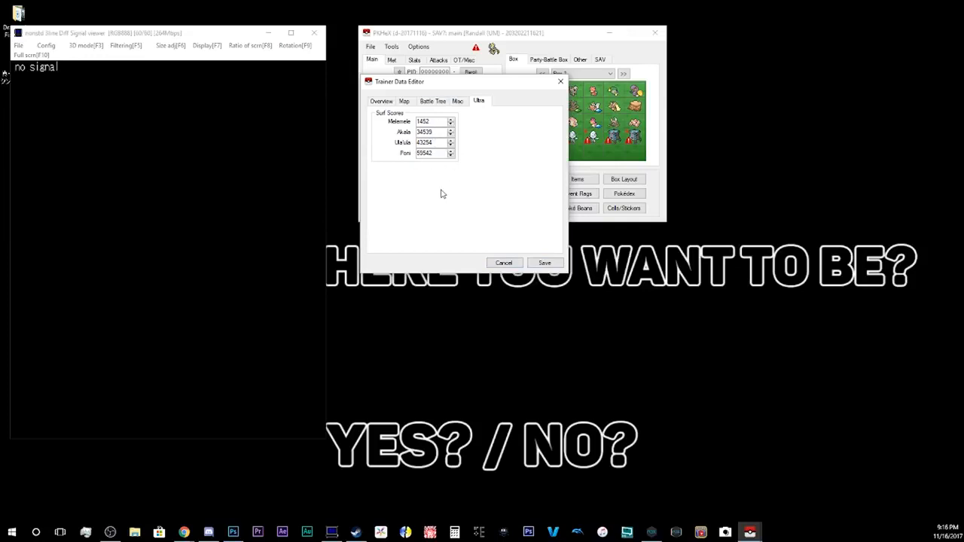
mouse_move(503, 263)
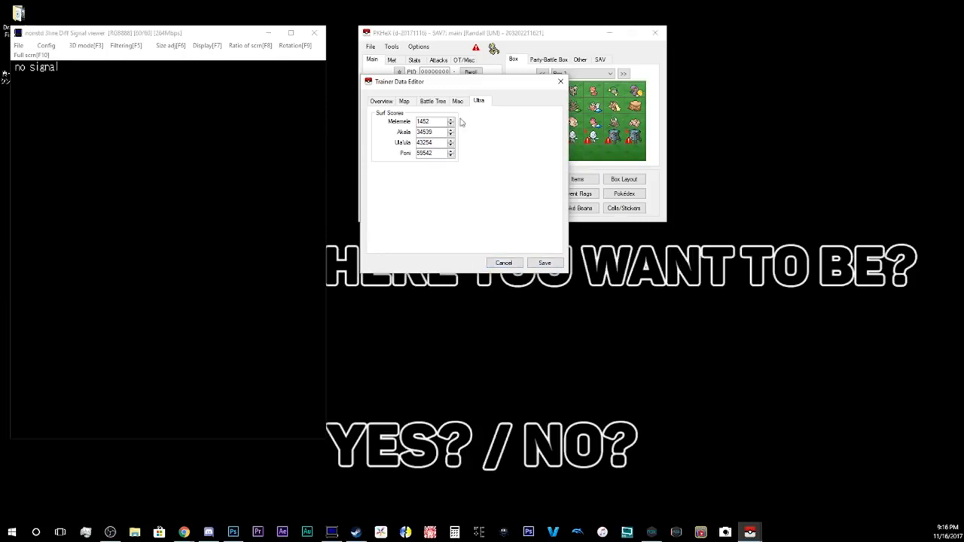
click(432, 101)
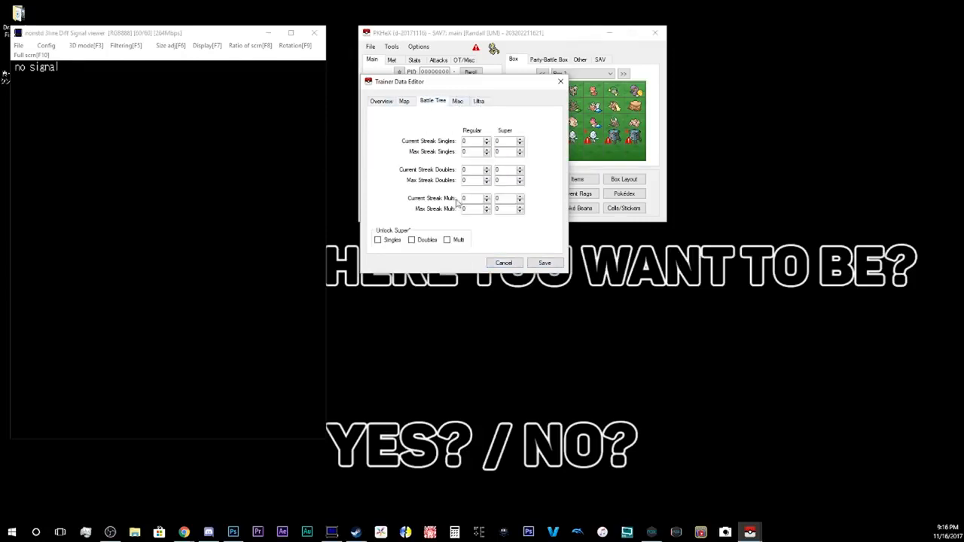
mouse_move(397, 98)
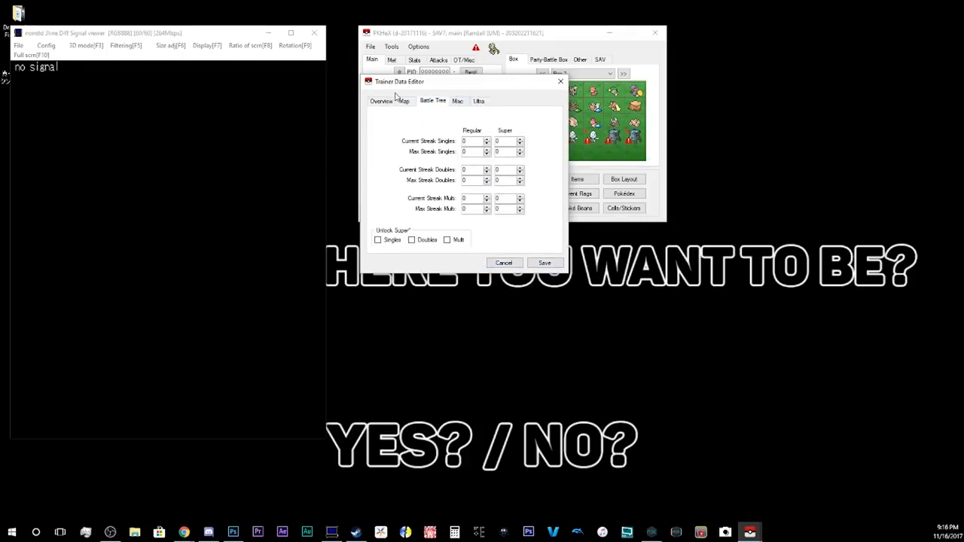
On the Map tab, enable Ruins of Conflict as a fly destination
click(403, 100)
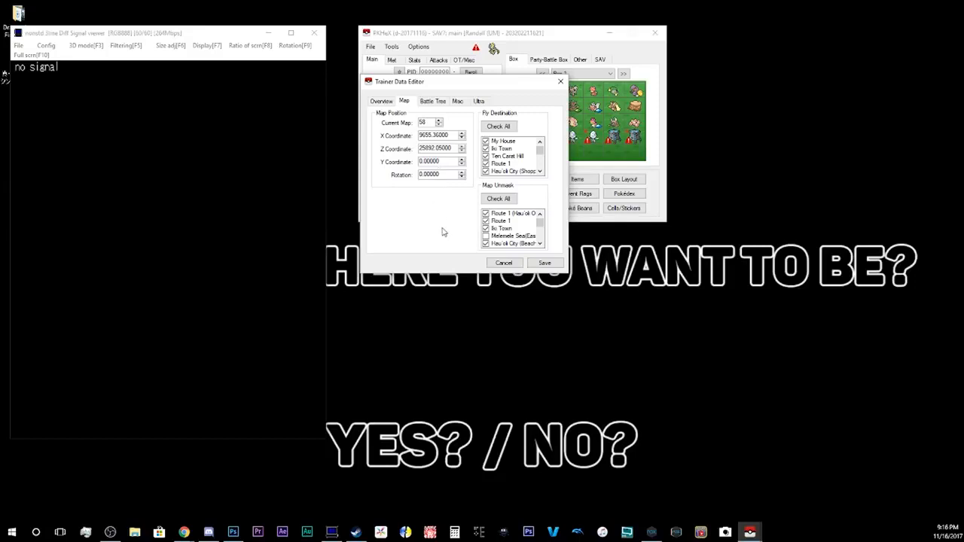
mouse_move(445, 228)
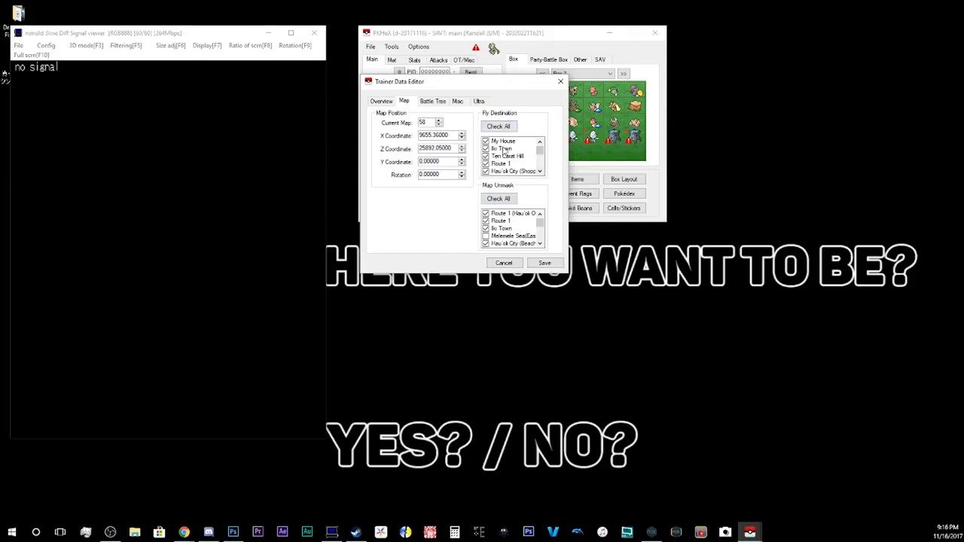
scroll(down, 3)
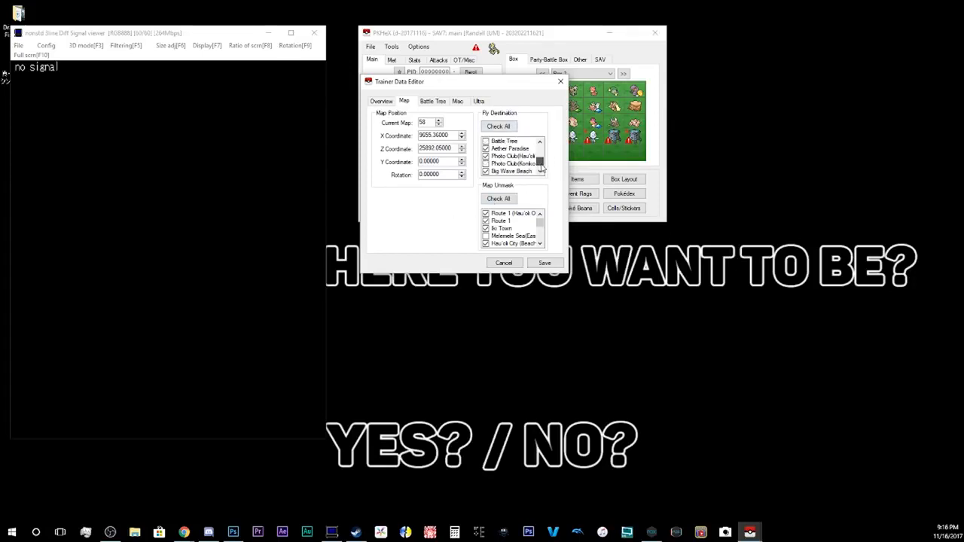
scroll(down, 3)
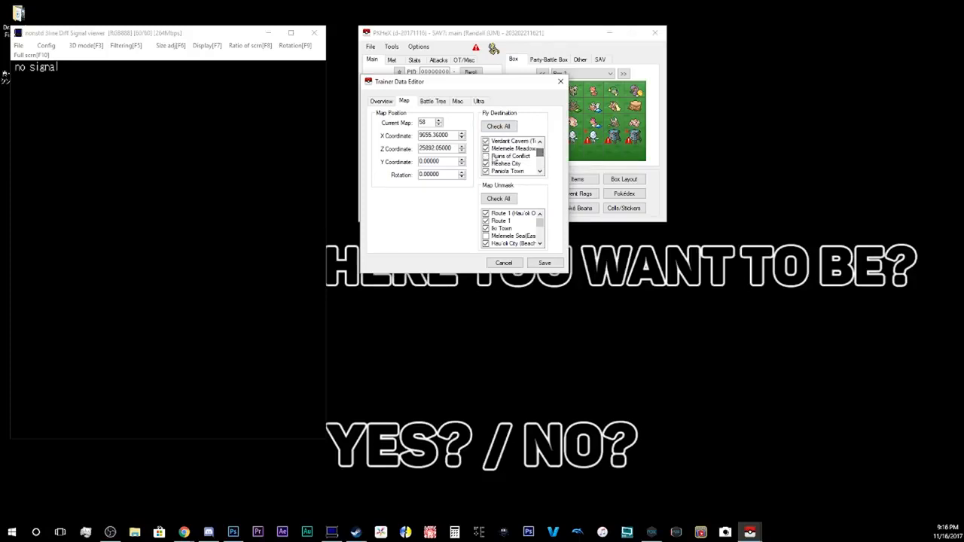
click(486, 156)
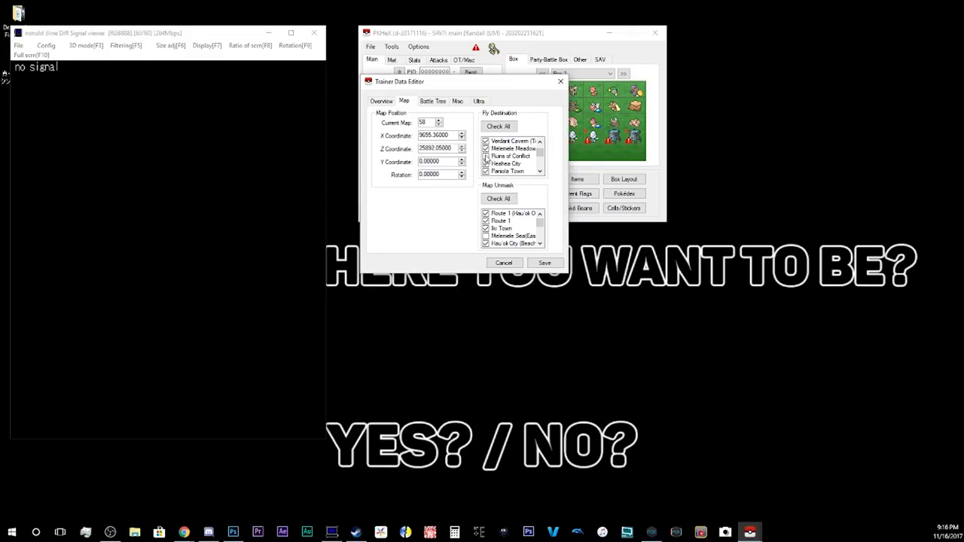
click(511, 156)
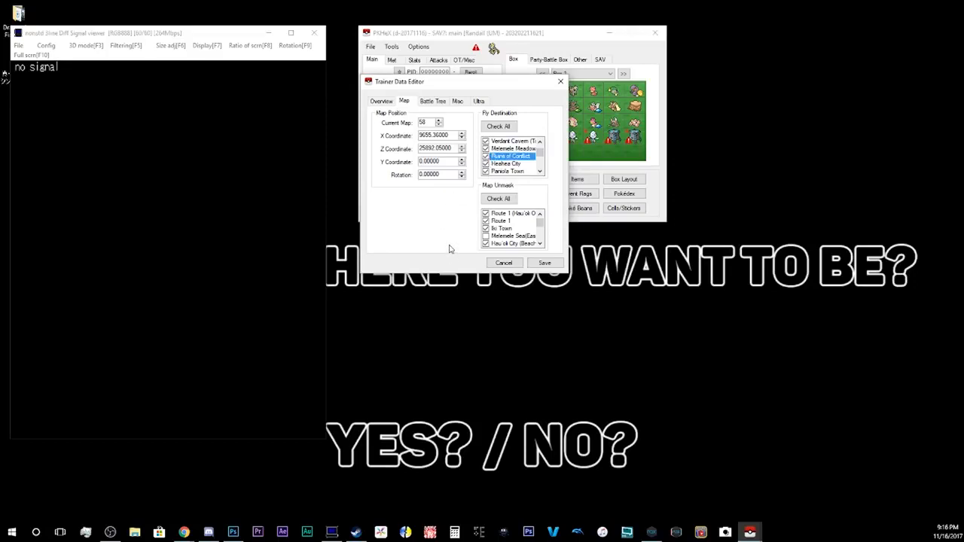
mouse_move(446, 227)
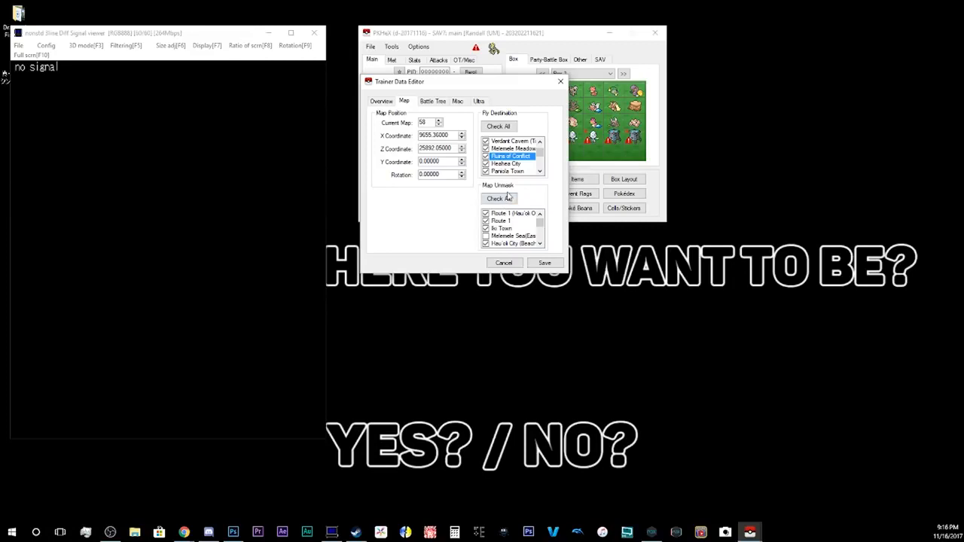
scroll(down, 3)
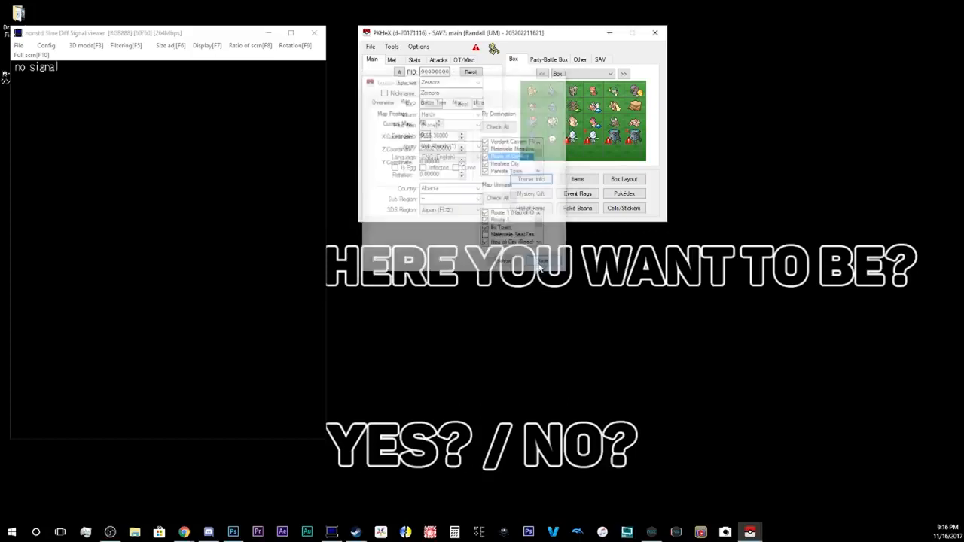
Save the trainer data and set Zeraora's nature to Gentle
click(530, 178)
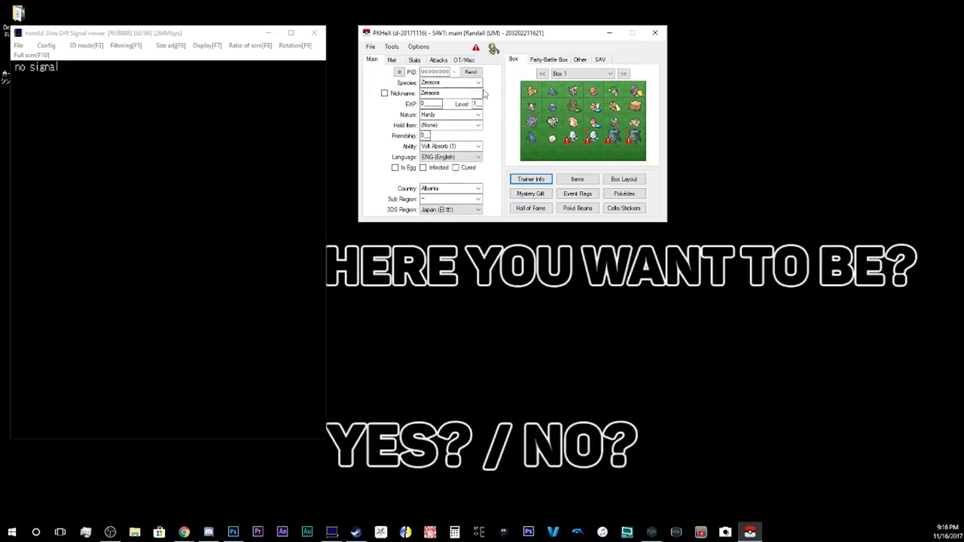
click(449, 114)
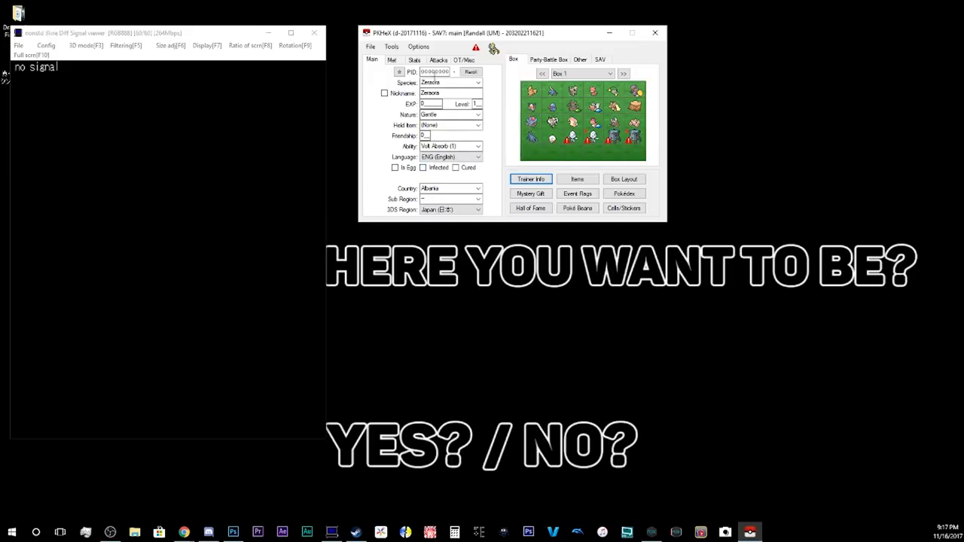
Apply suggested moves Scratch and Spark, then return to Main for level 100
click(437, 59)
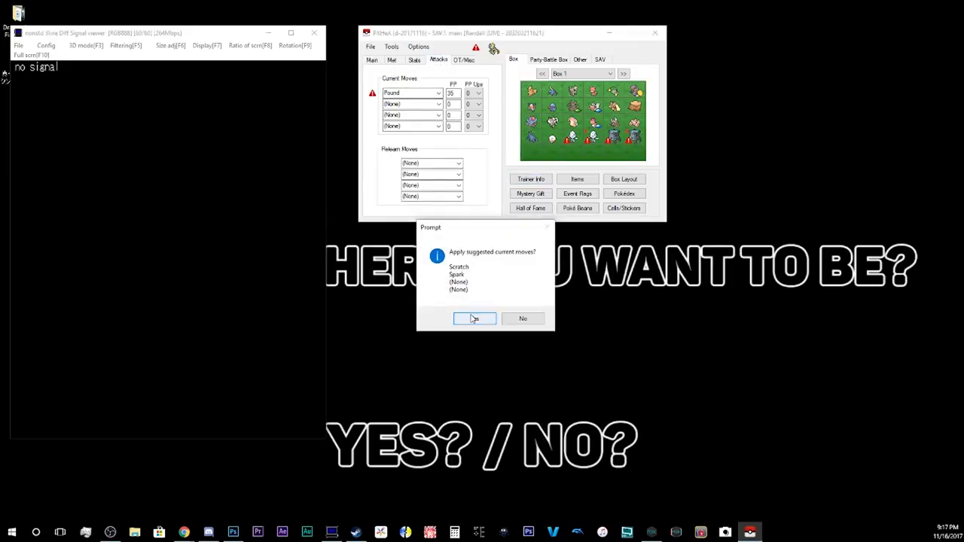
click(474, 319)
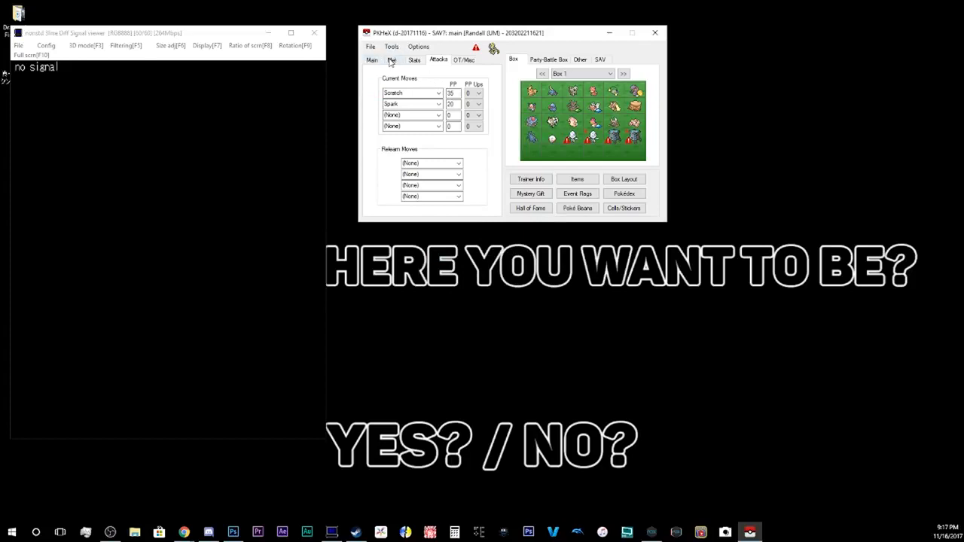
click(371, 60)
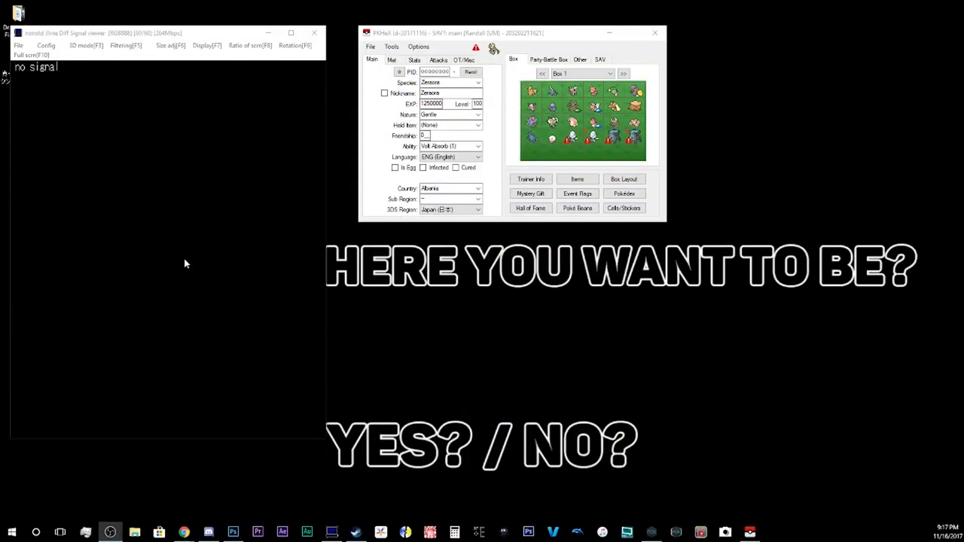
mouse_move(183, 224)
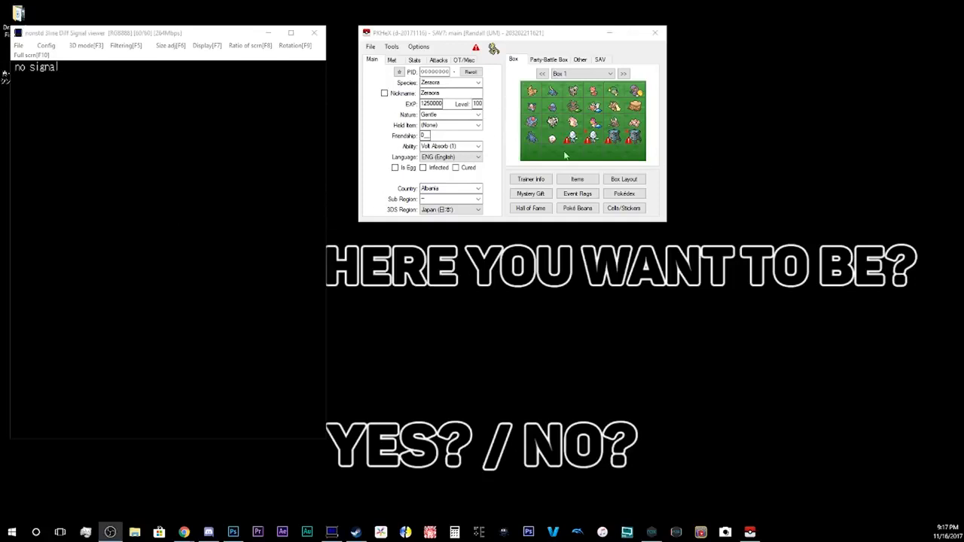
mouse_move(490, 196)
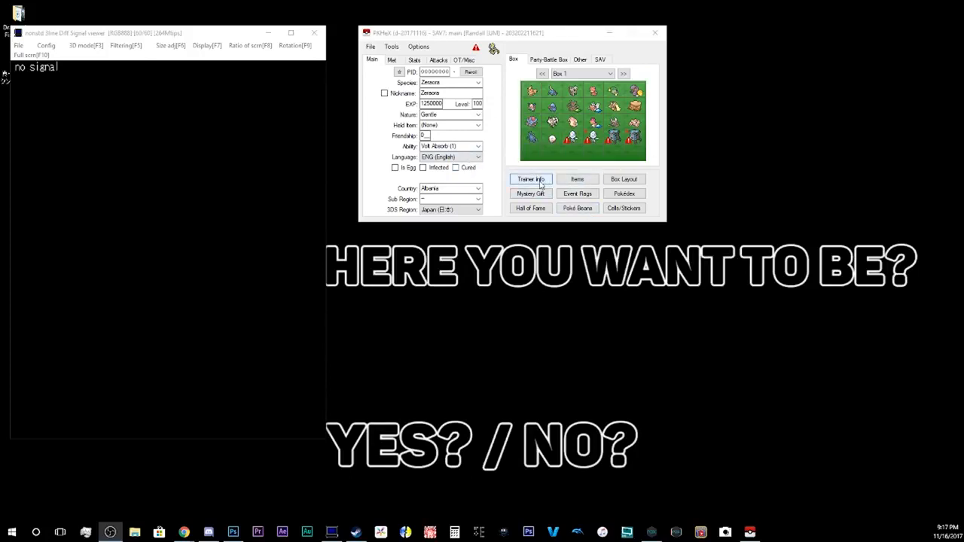
Apply the suggested moveset: Quick Guard, Plasma Fists, Close Combat, Discharge
click(530, 179)
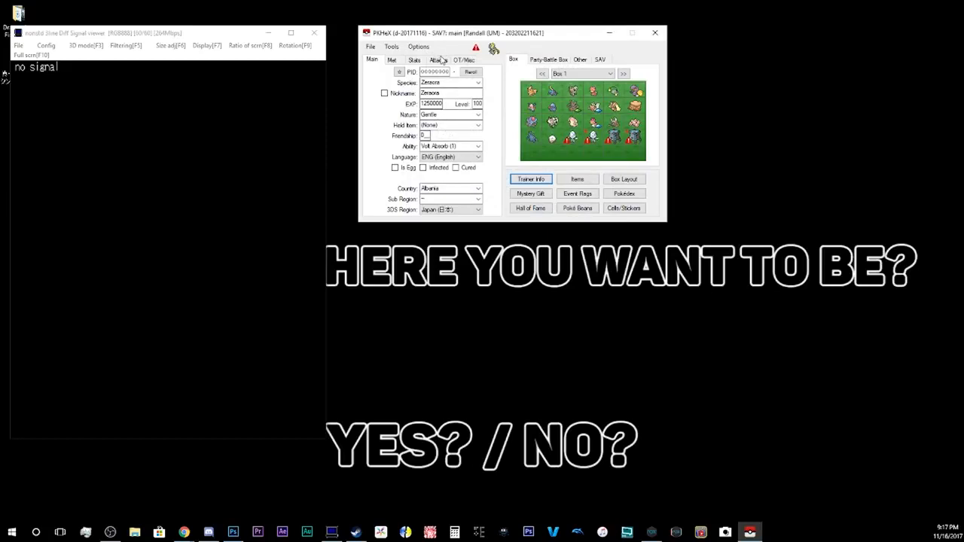
click(437, 59)
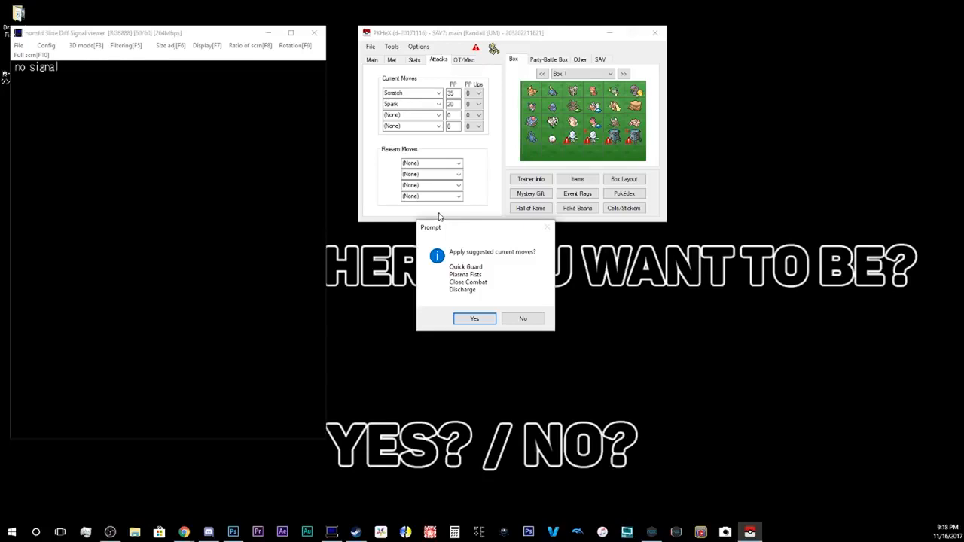
mouse_move(401, 209)
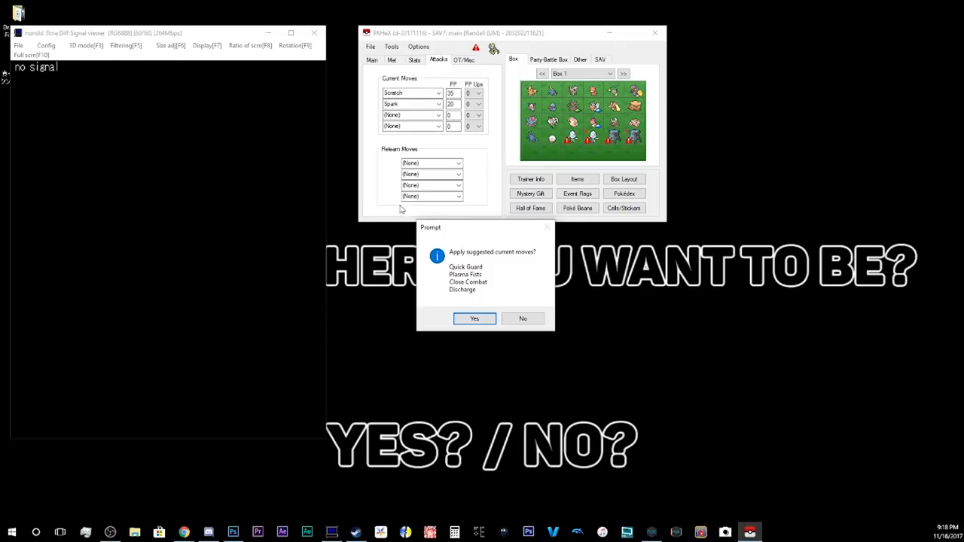
mouse_move(422, 278)
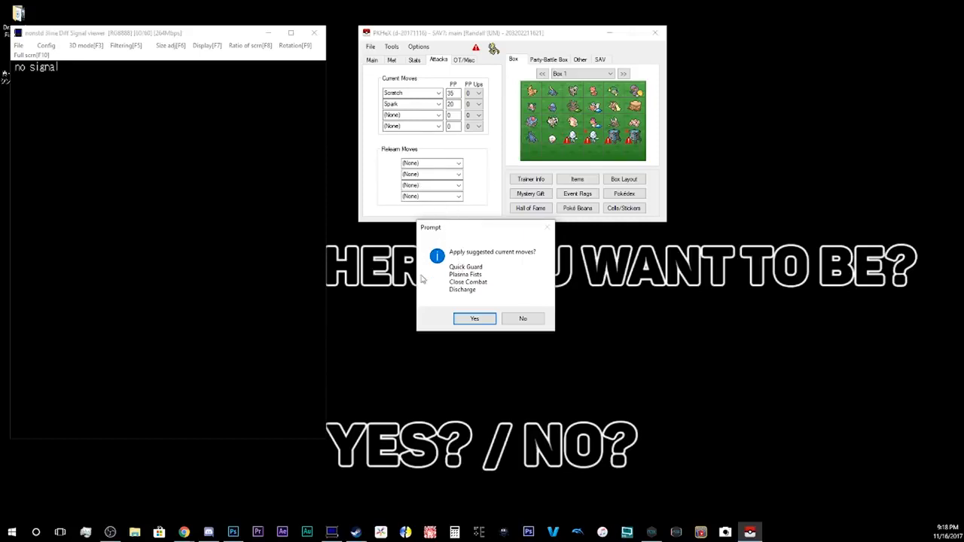
mouse_move(436, 305)
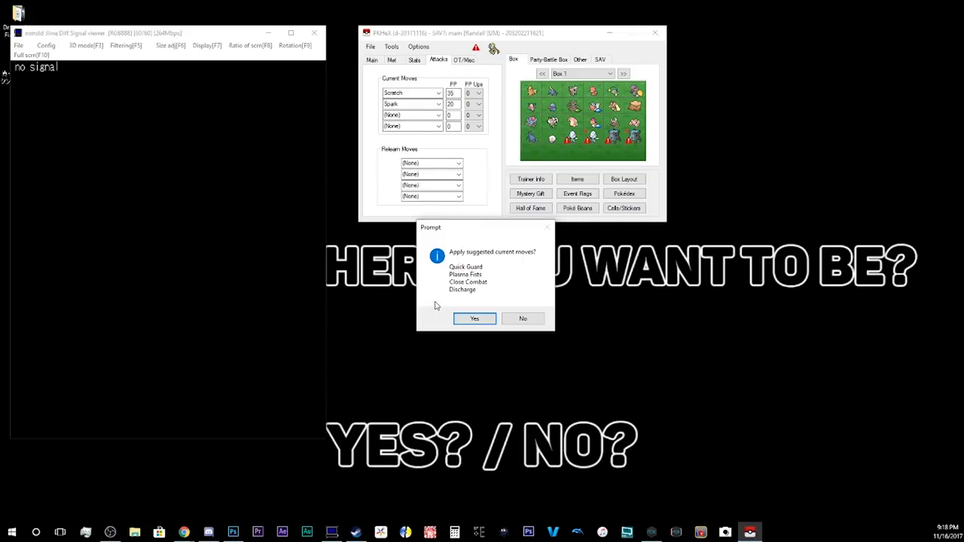
click(475, 318)
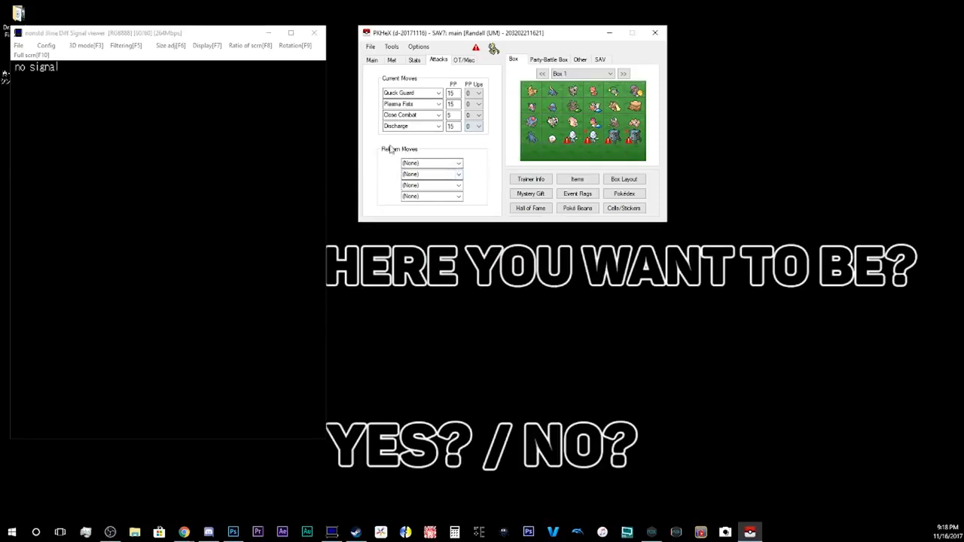
mouse_move(531, 147)
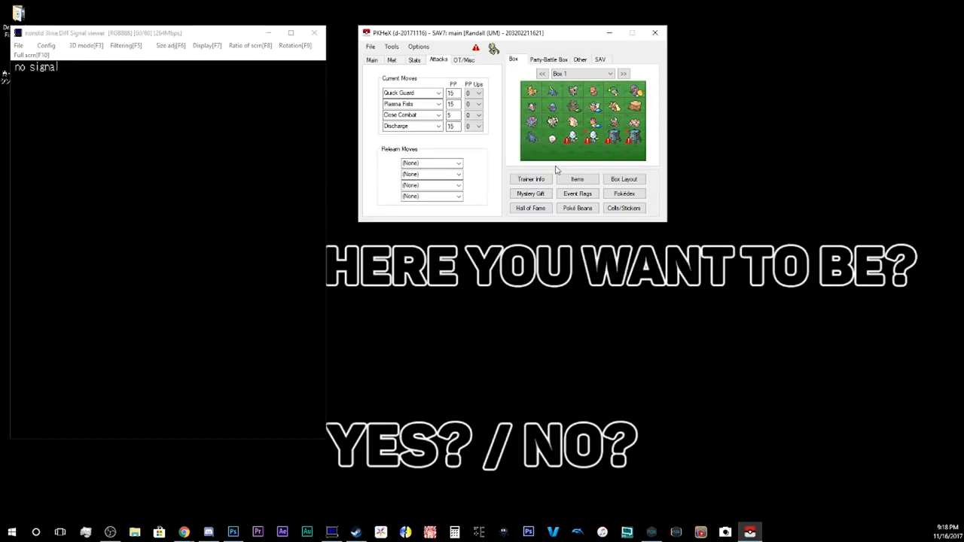
mouse_move(496, 156)
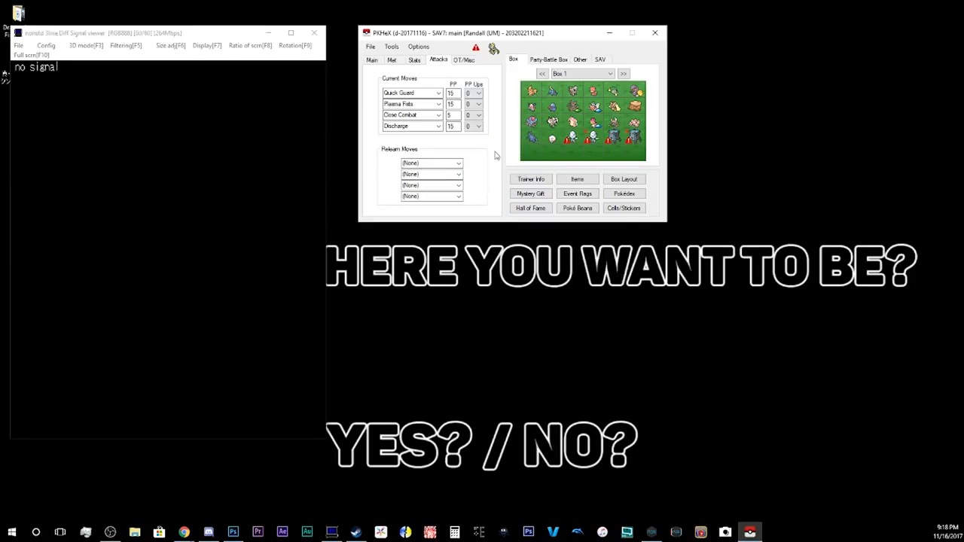
On OT/Misc, replace the placeholder OT with Randall's TID, SID and name
click(463, 59)
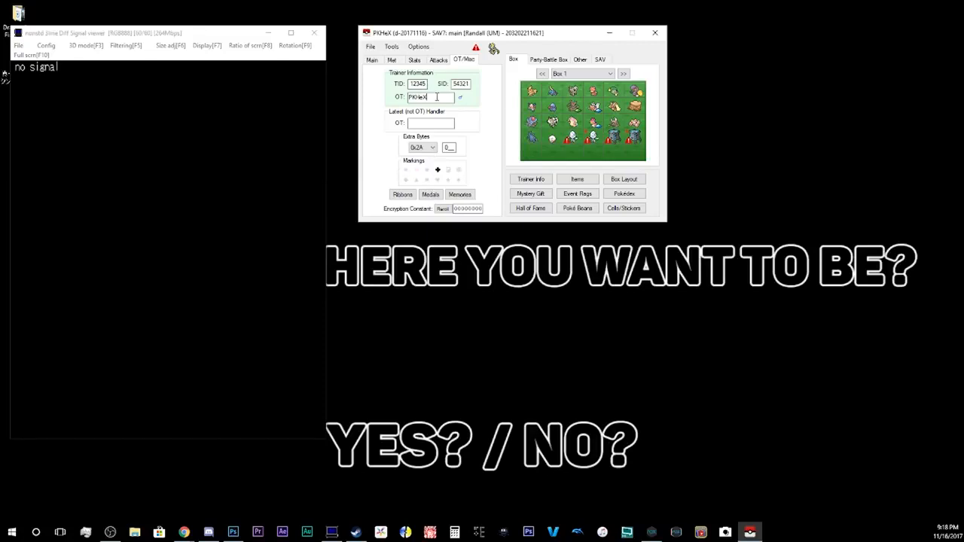
triple_click(417, 83)
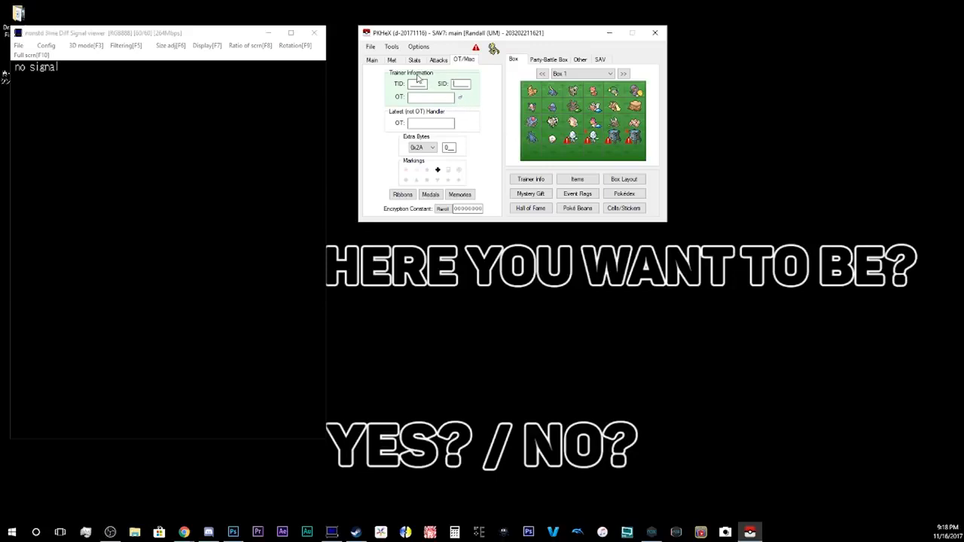
click(417, 84)
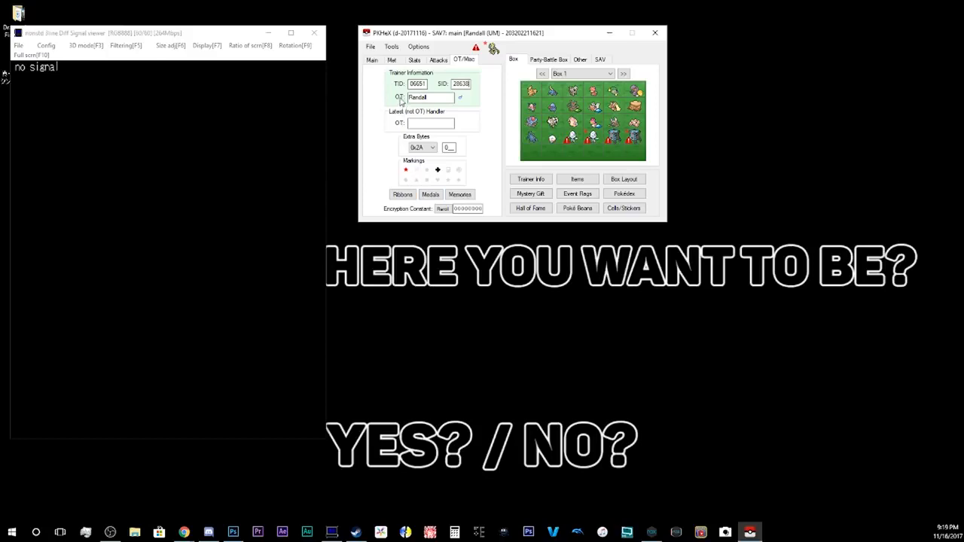
click(438, 169)
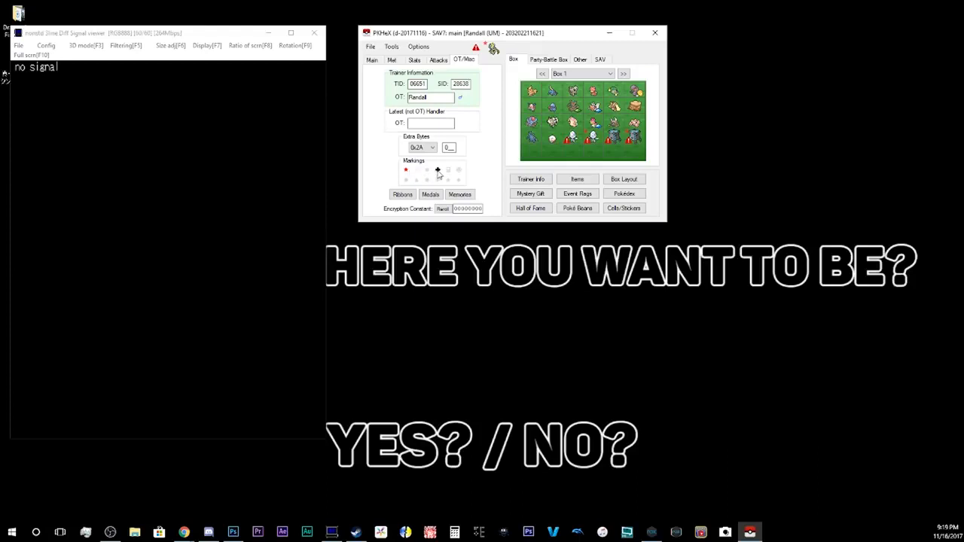
click(437, 169)
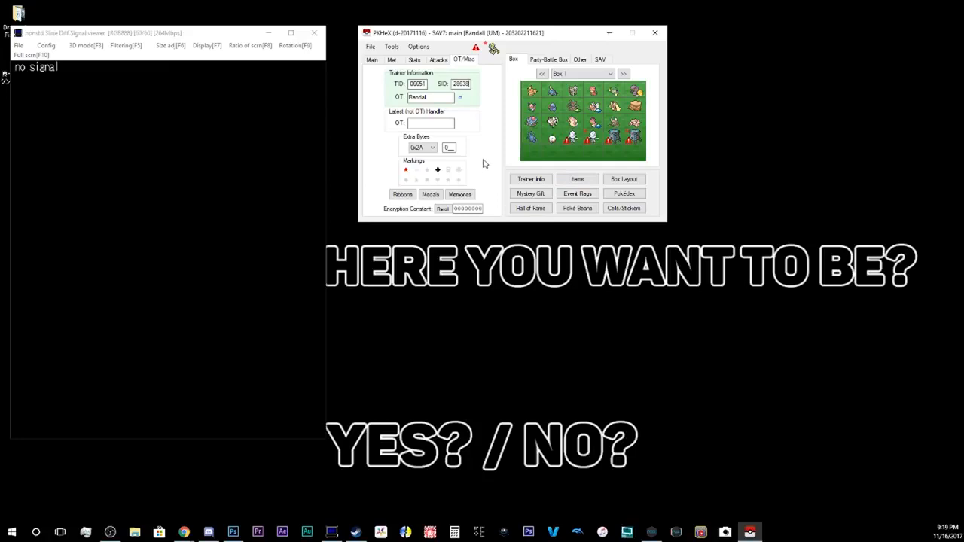
mouse_move(315, 179)
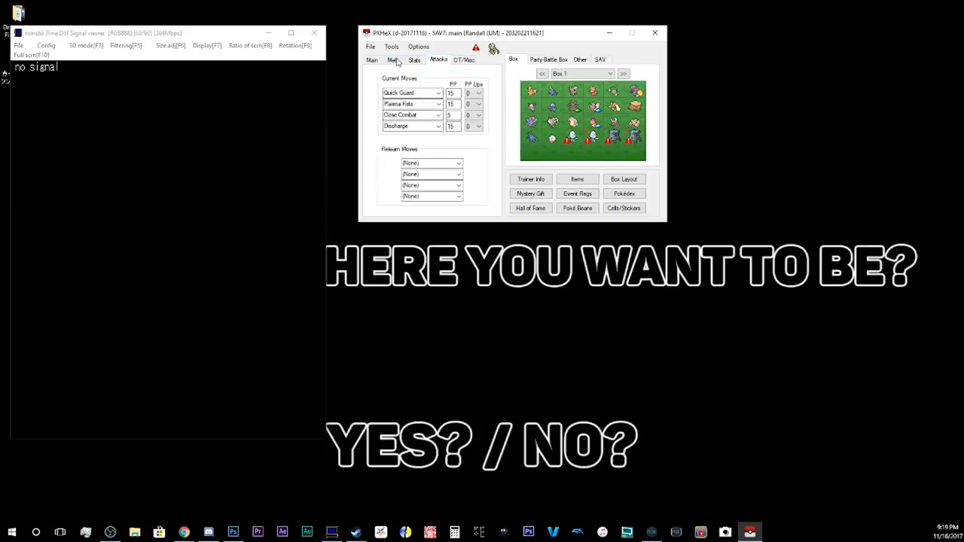
Max Zeraora's HP IV at 31 on the Stats tab, raising HP from 286 to 317
click(413, 60)
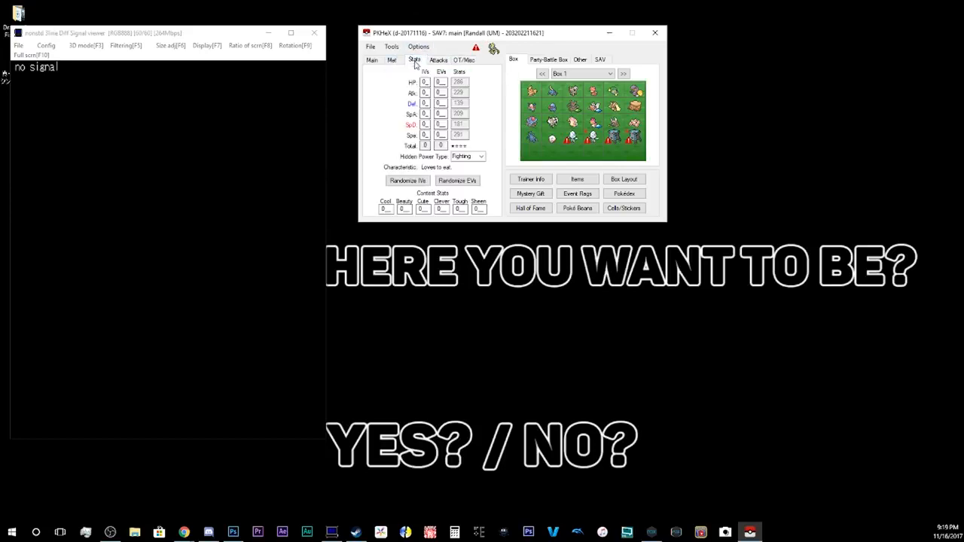
mouse_move(402, 150)
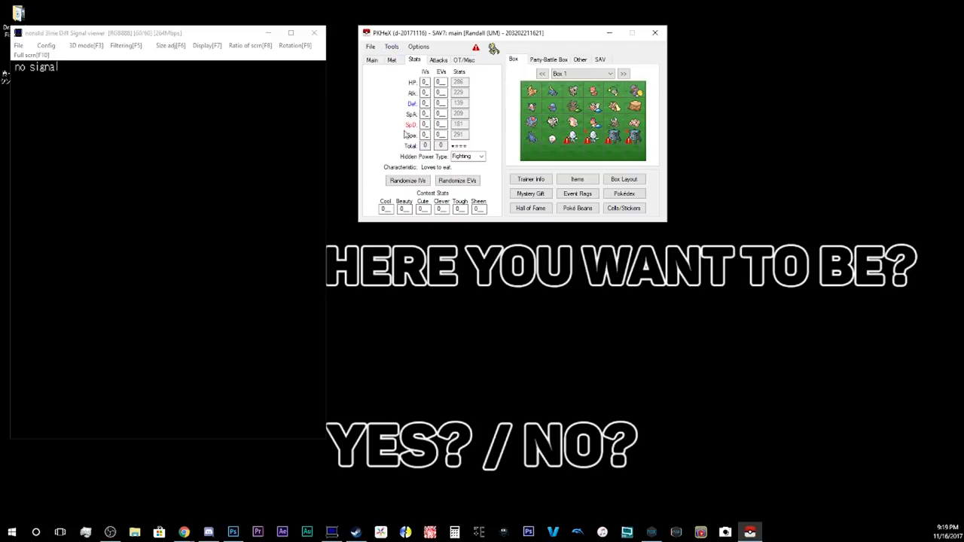
click(425, 81)
text(31)
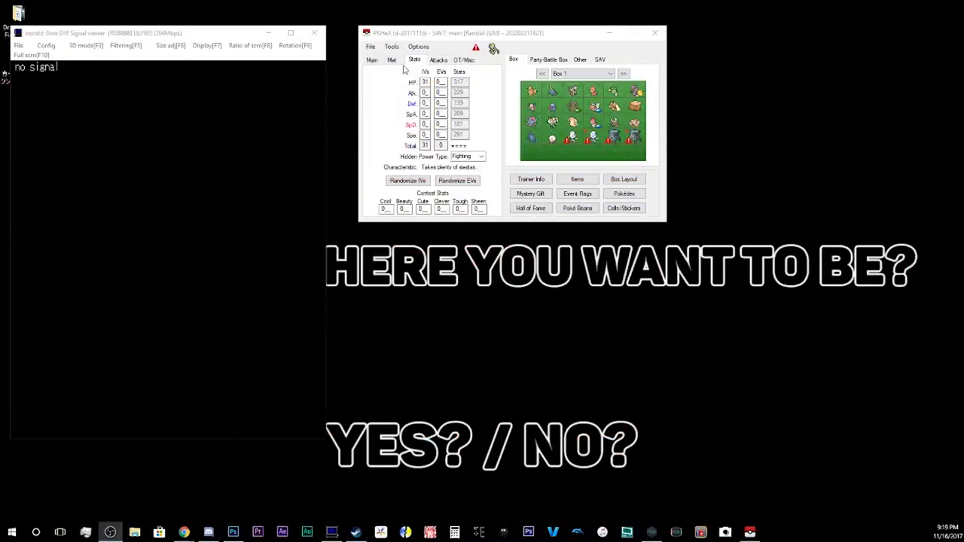
Set Zeraora's met location to Lake of the Moone, level 100, and dismiss the no-suggestion alert
click(392, 59)
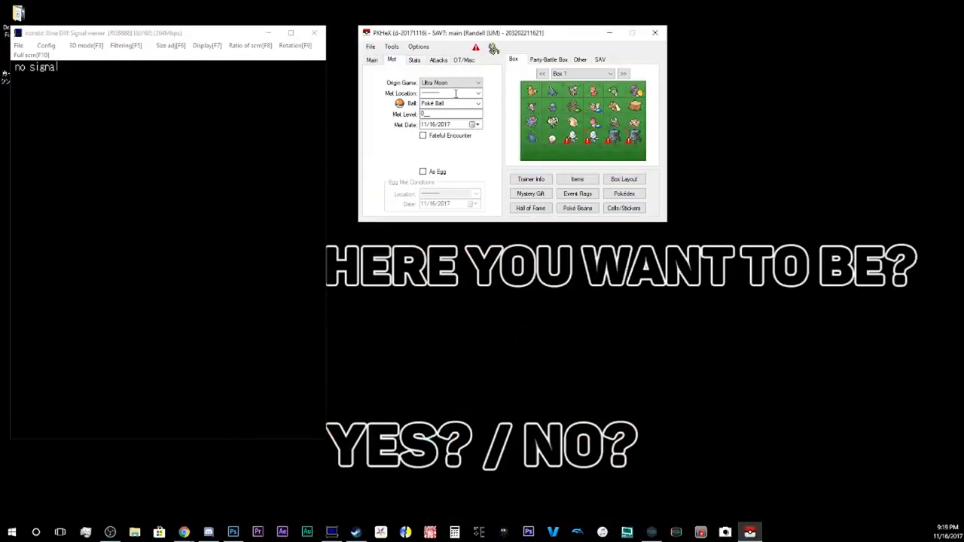
click(477, 92)
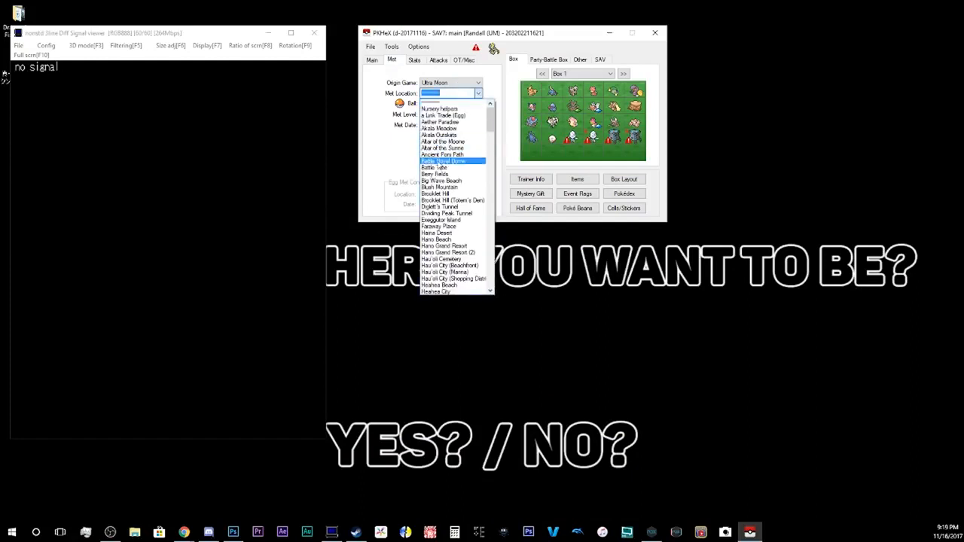
scroll(down, 3)
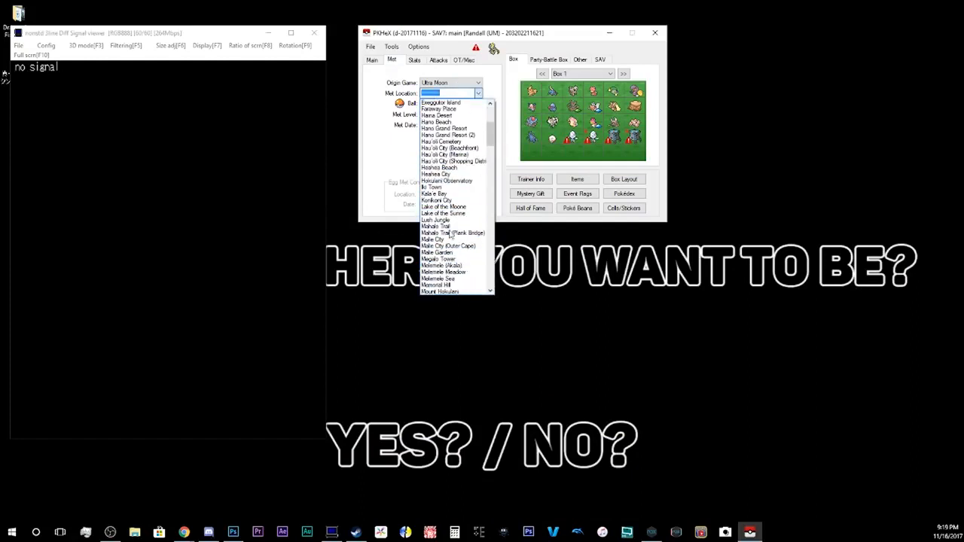
click(443, 207)
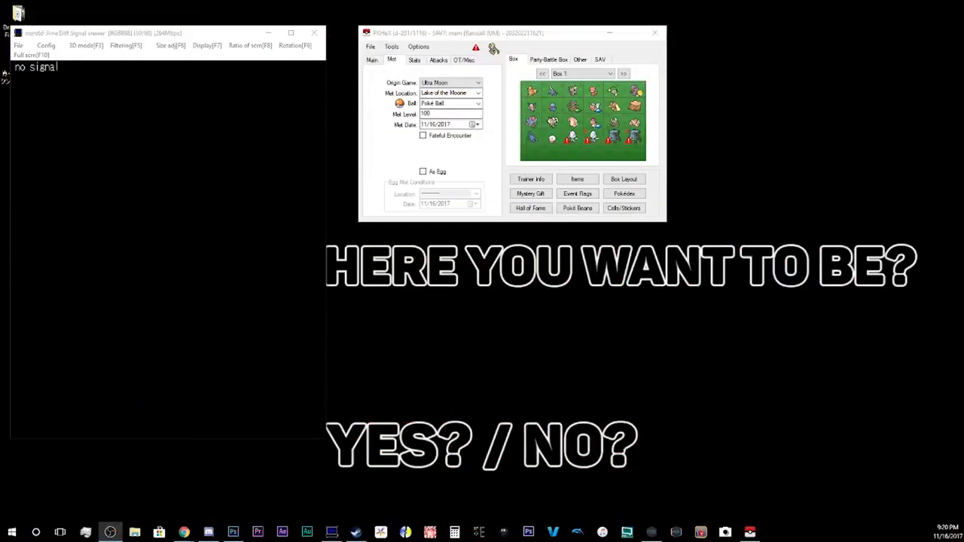
mouse_move(390, 149)
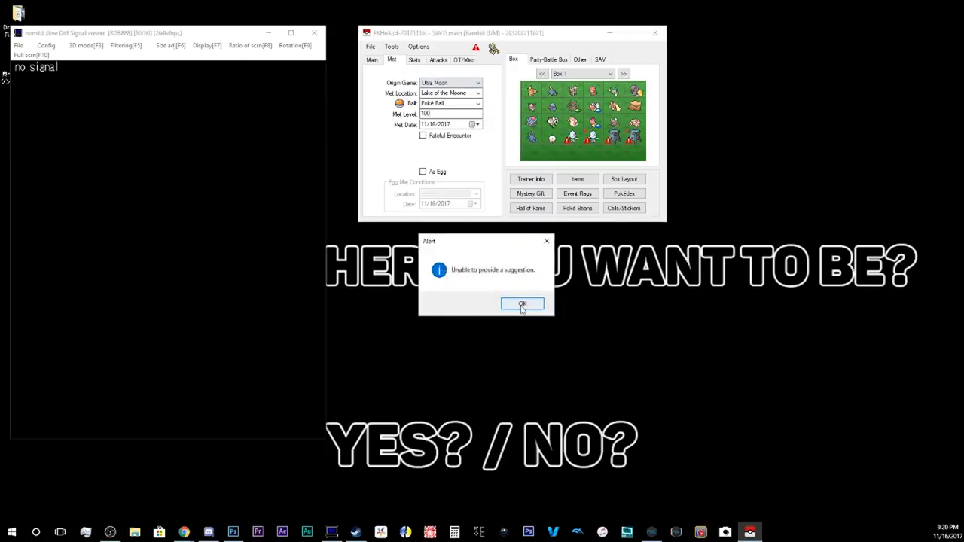
click(522, 304)
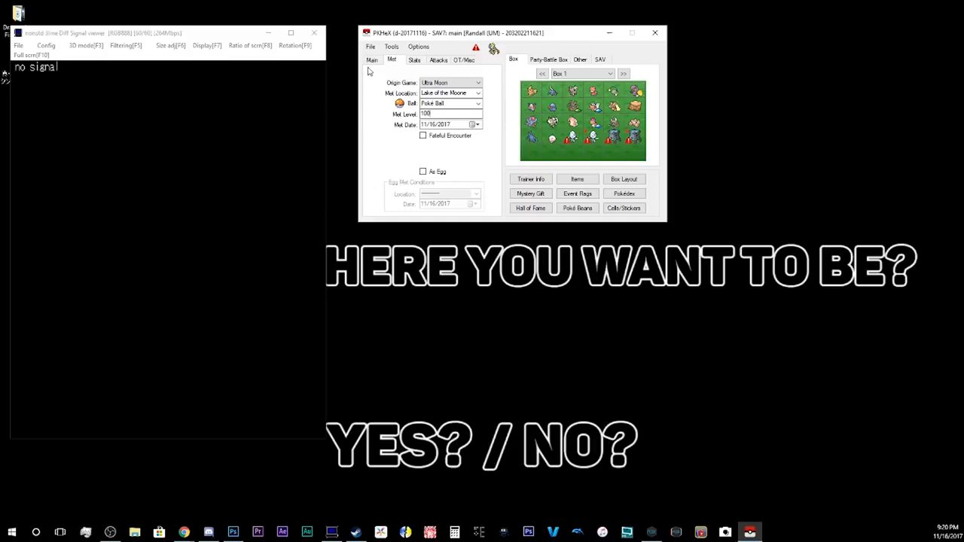
Give Zeraora a new PID and set fashion items to Everything in the Trainer Data Editor
click(371, 59)
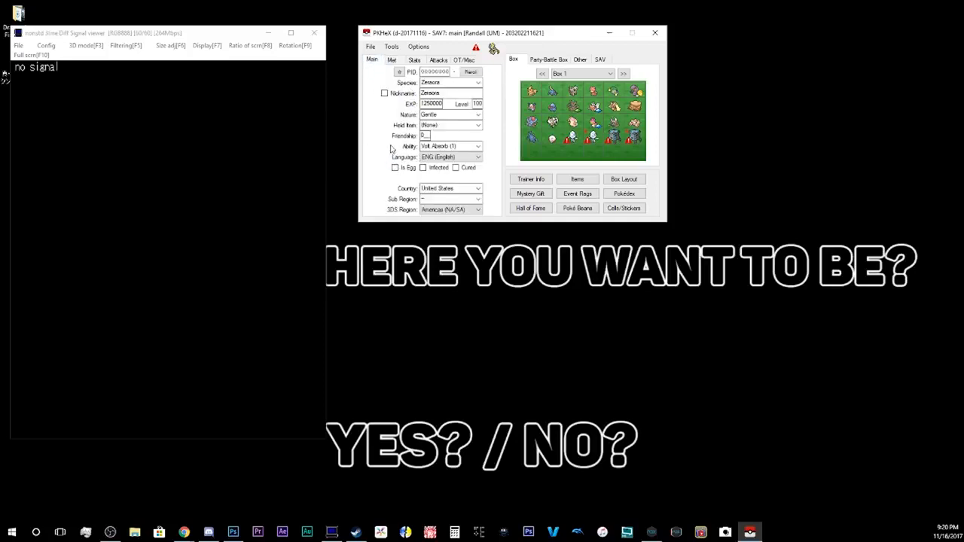
click(435, 71)
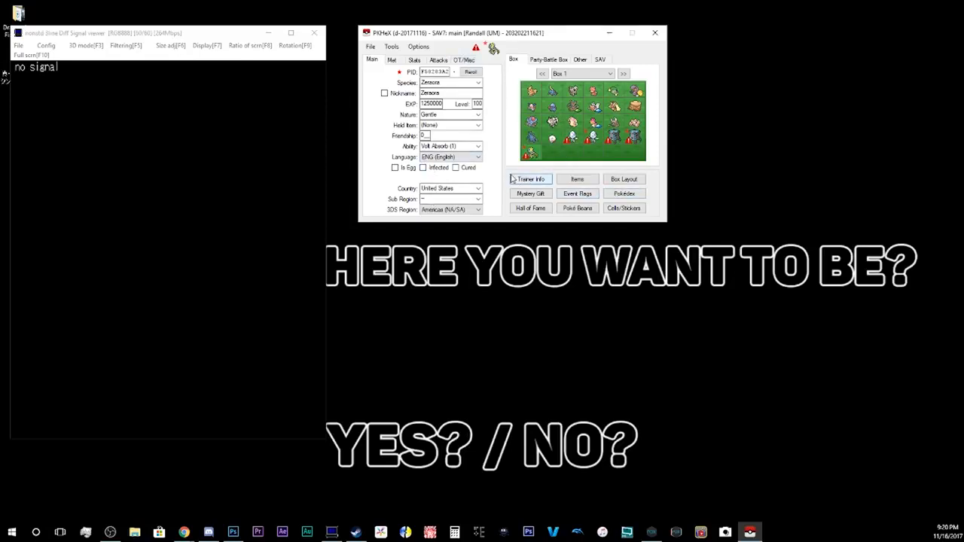
click(529, 178)
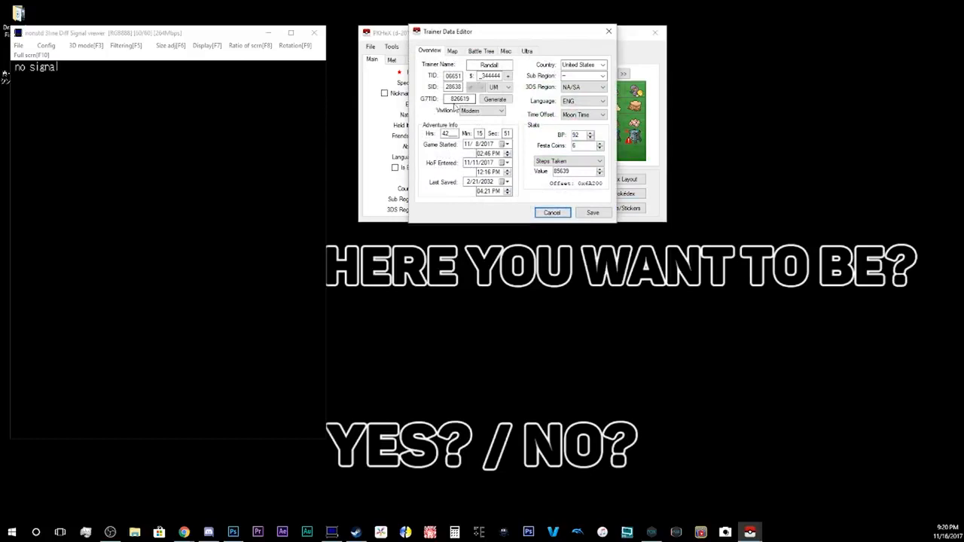
click(505, 51)
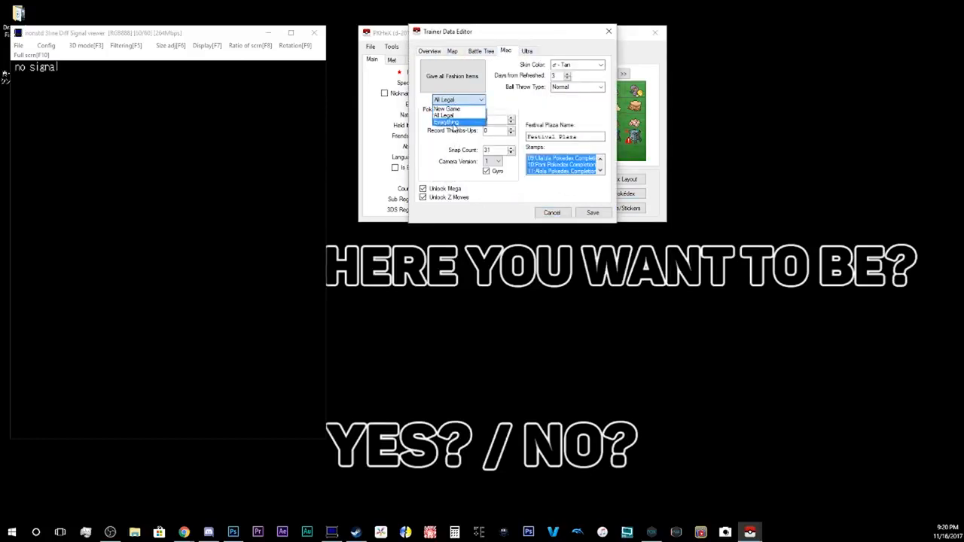
click(446, 122)
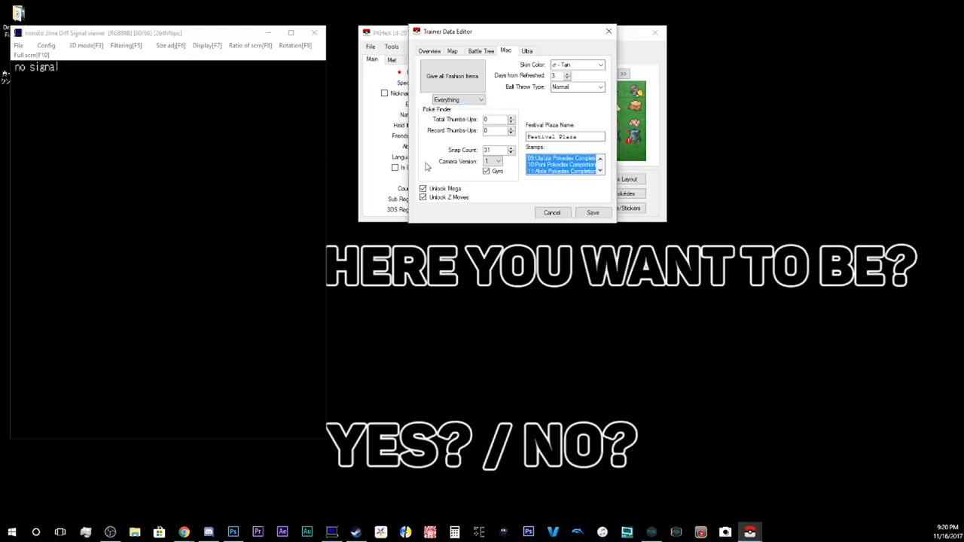
mouse_move(435, 158)
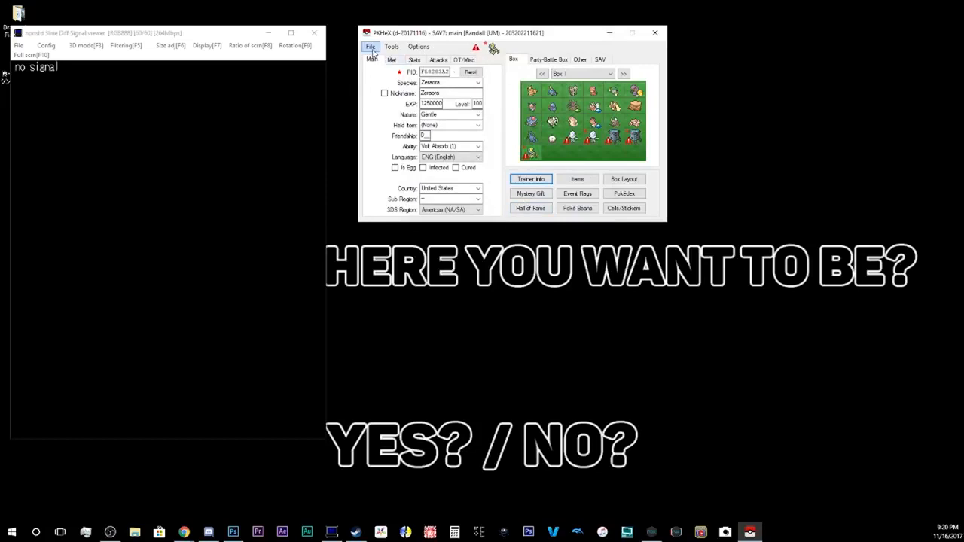
Export the save over the main file in JKSV\Saves\Pokémon_Ultra_Moon\tutorial, confirming replacement
click(370, 47)
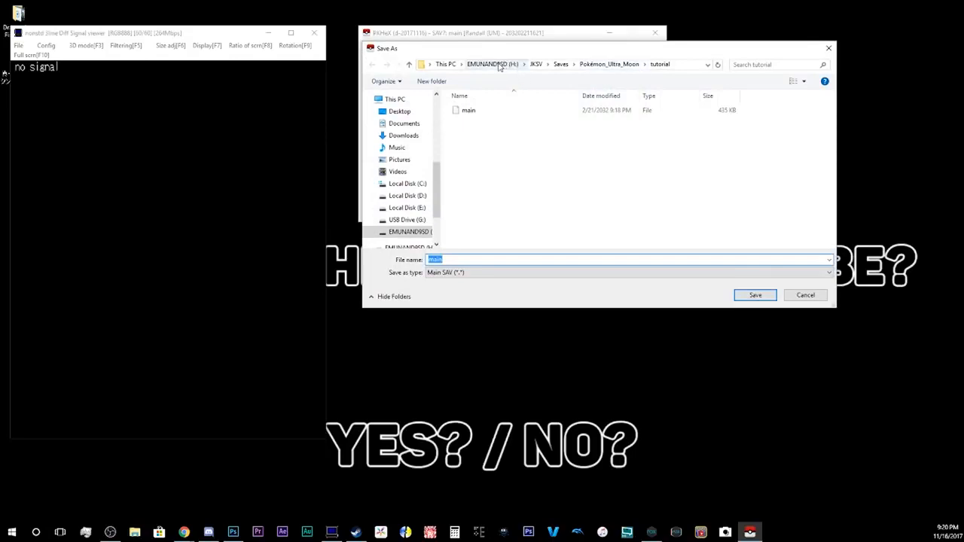
mouse_move(527, 70)
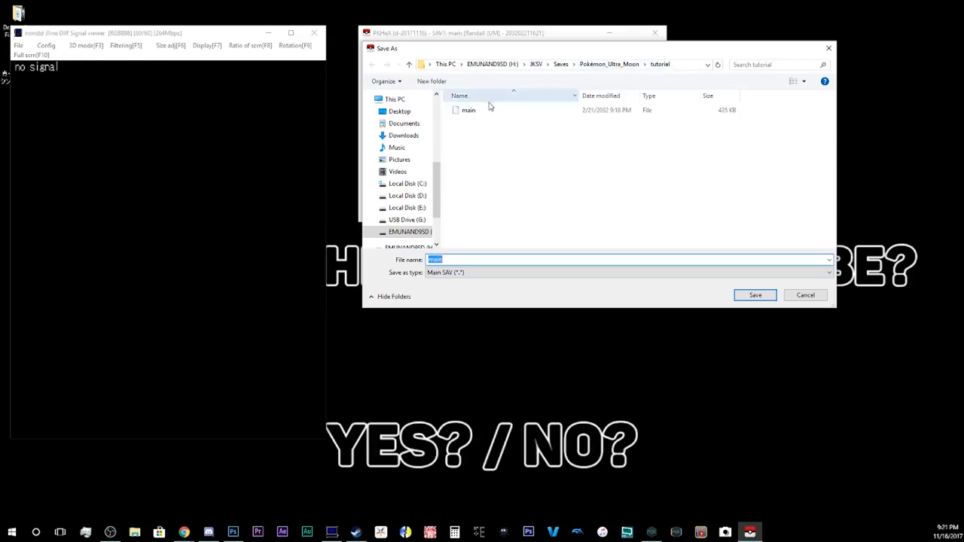
click(754, 294)
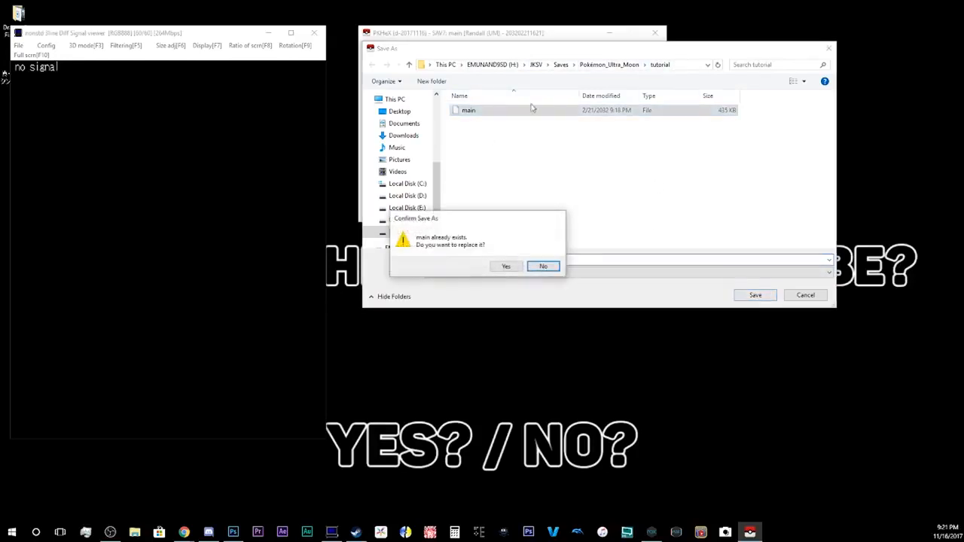
click(505, 265)
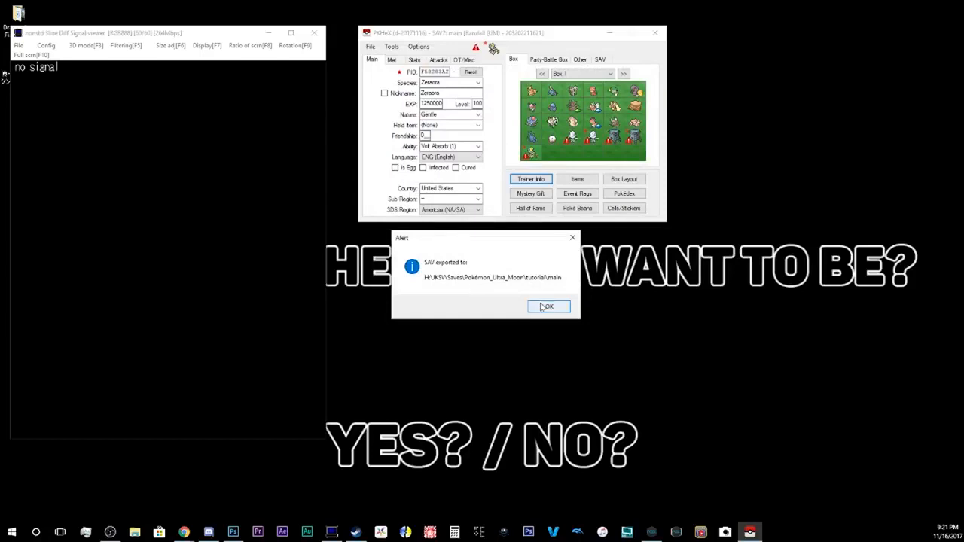
click(547, 306)
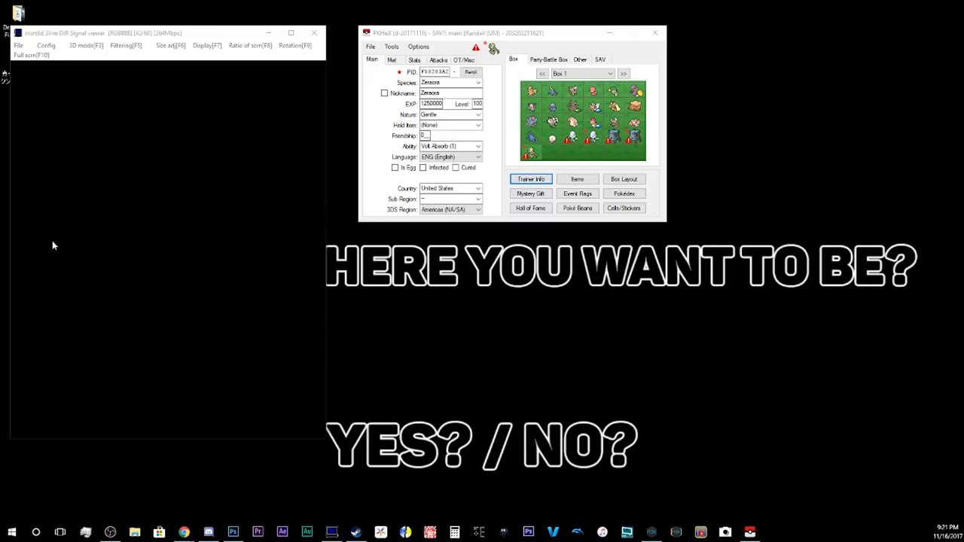
mouse_move(153, 234)
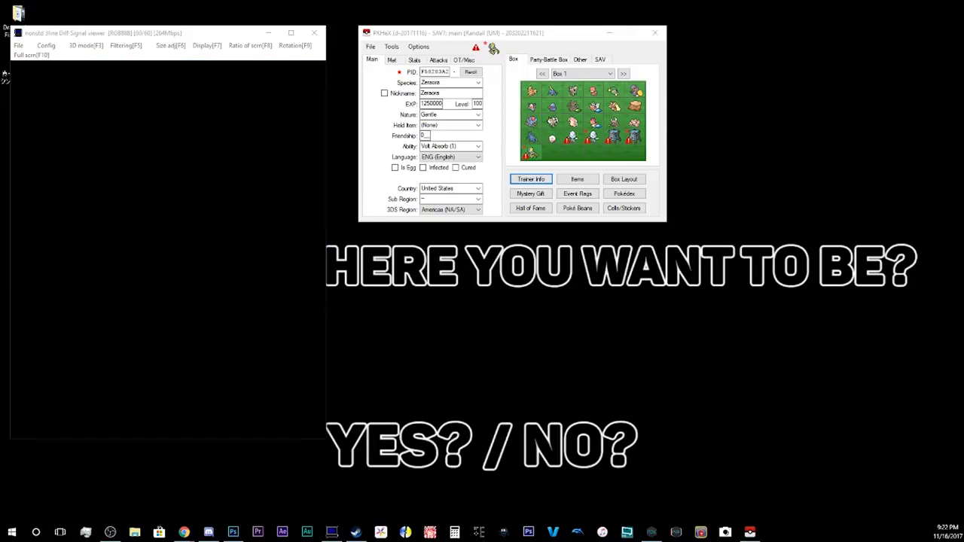
mouse_move(201, 235)
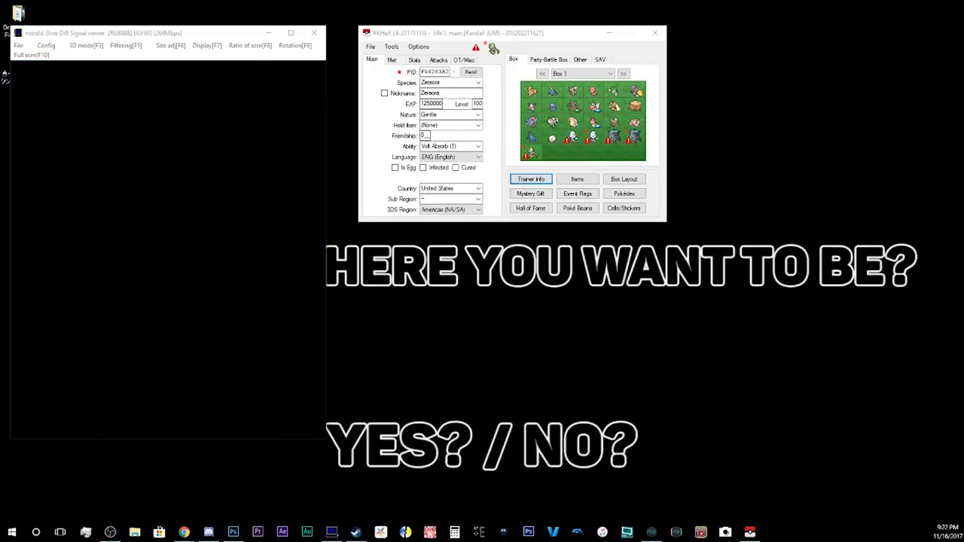
mouse_move(201, 236)
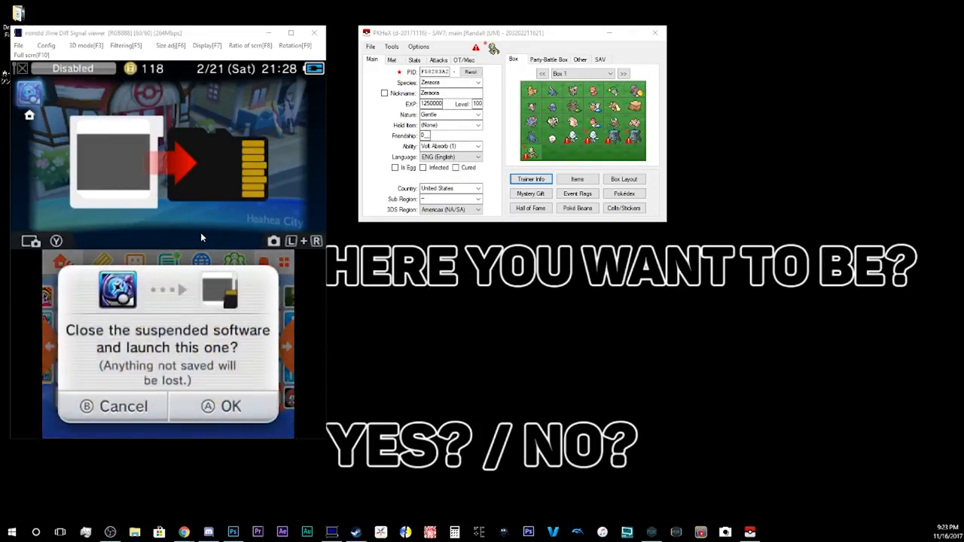
Confirm closing the suspended game so JKSM's title list can load
click(231, 406)
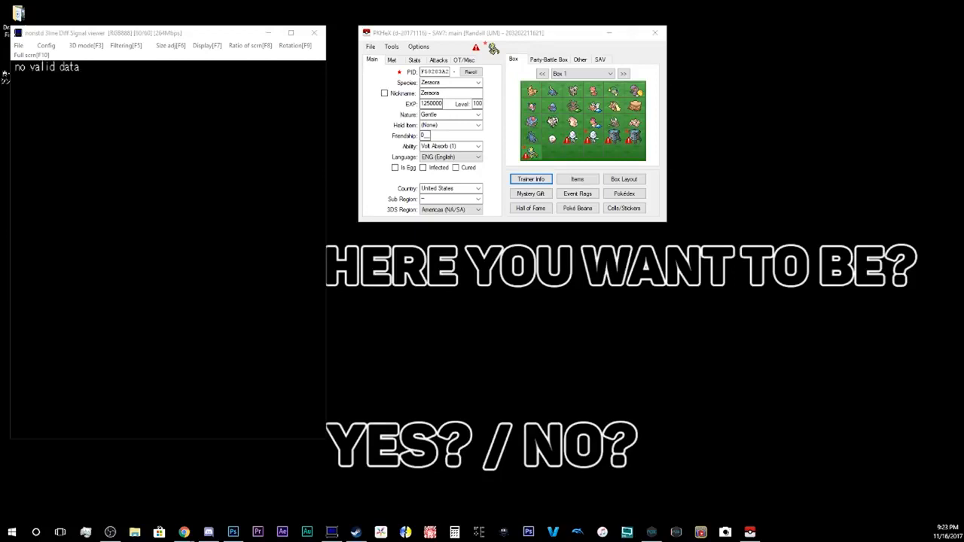
mouse_move(201, 237)
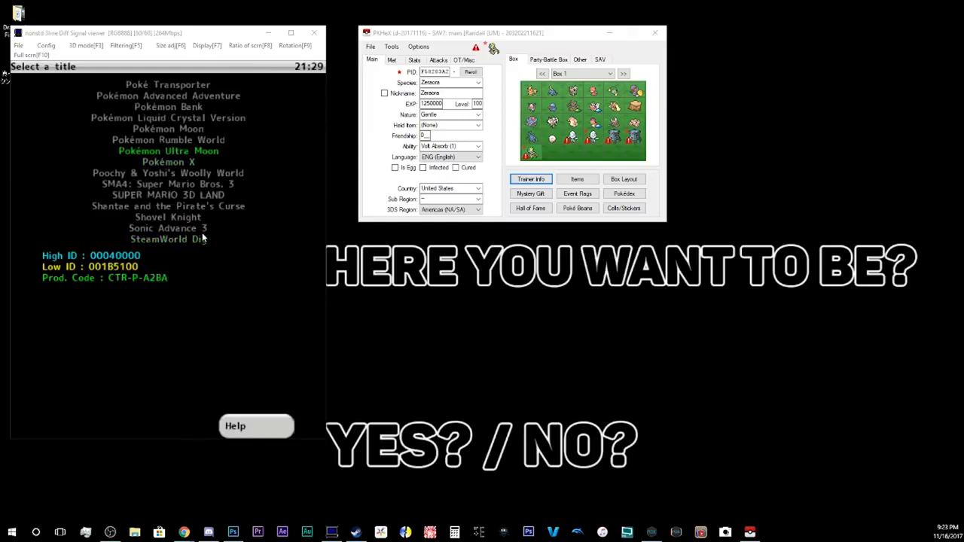
Open Pokémon Ultra Moon's save data and import the edited tutorial save
click(168, 151)
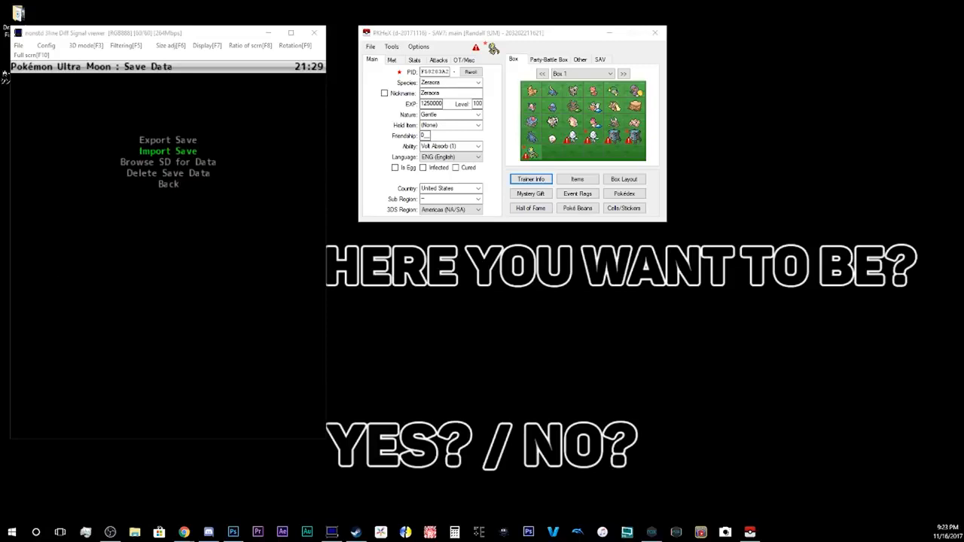
click(168, 150)
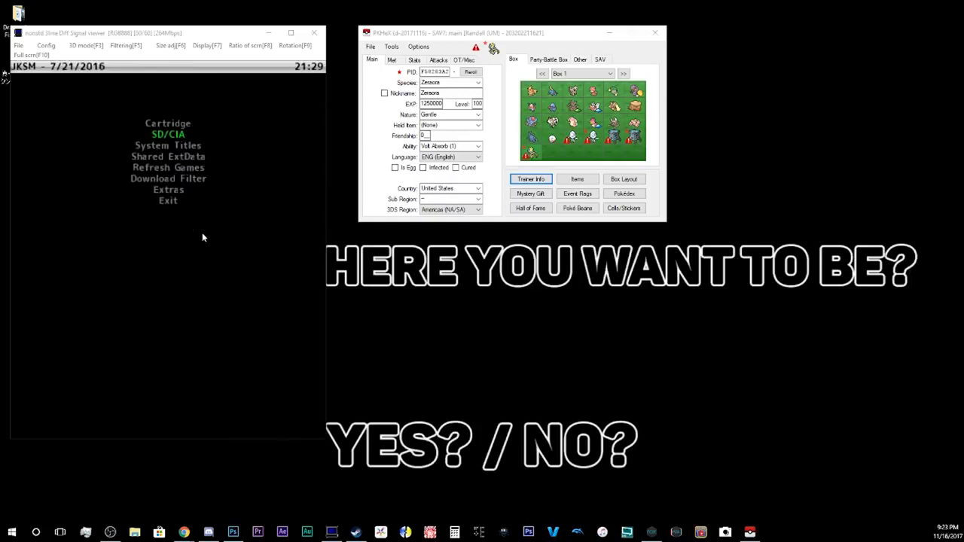
key(down)
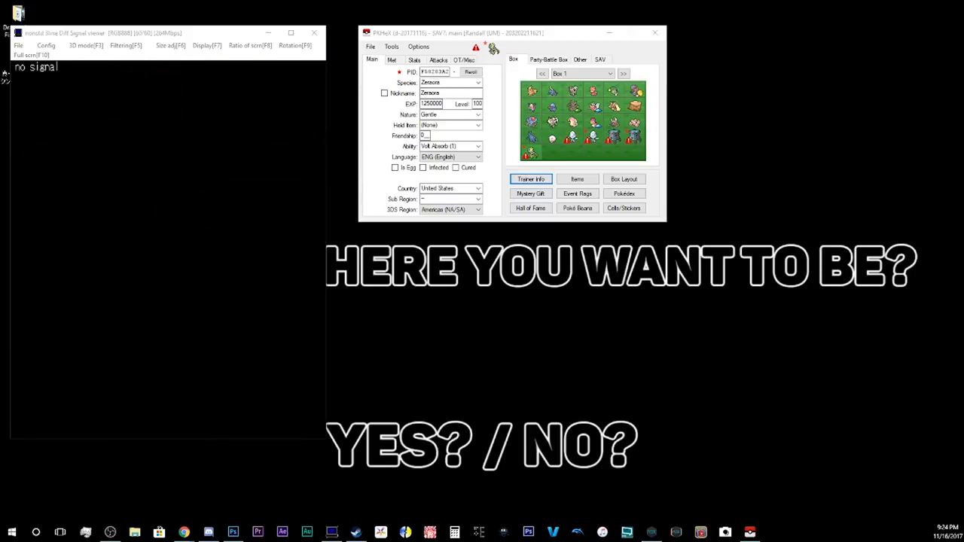
mouse_move(202, 237)
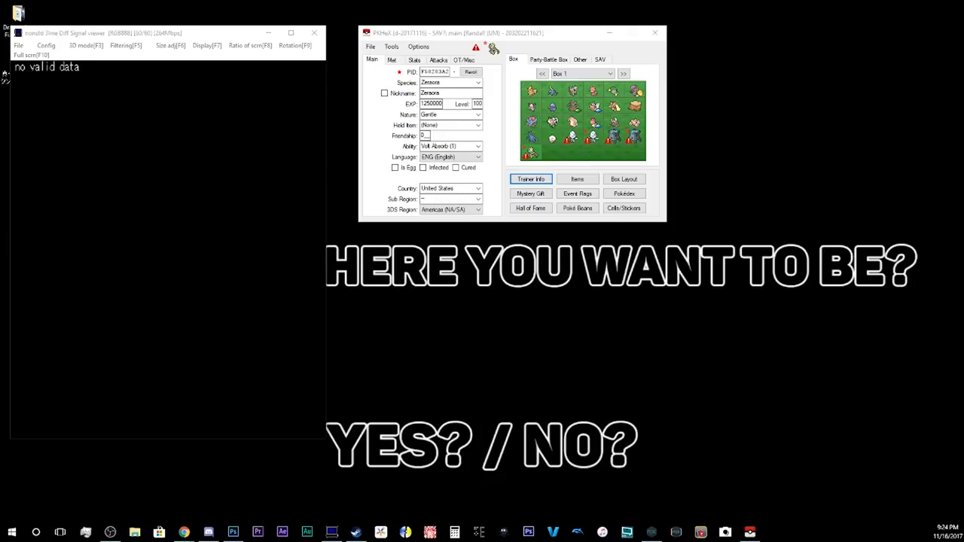
mouse_move(203, 238)
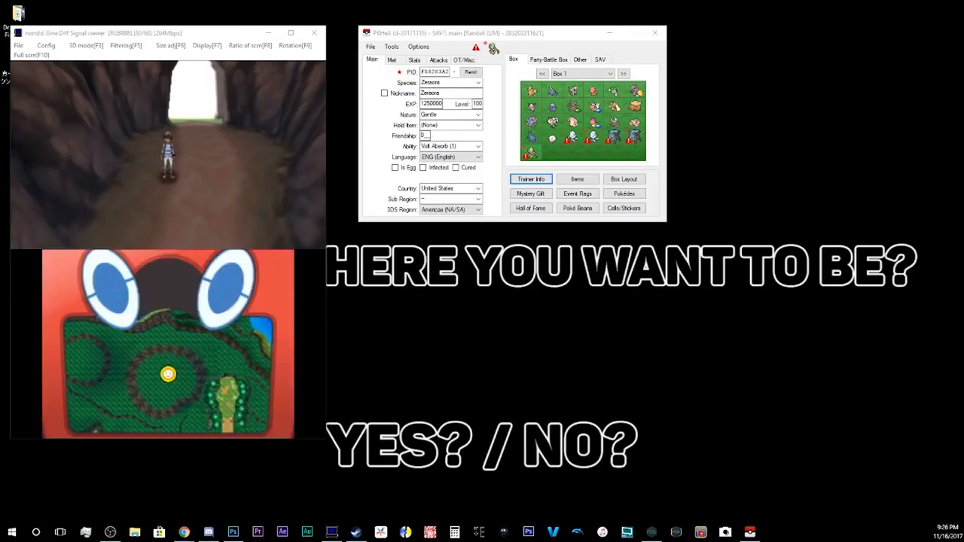
mouse_move(231, 174)
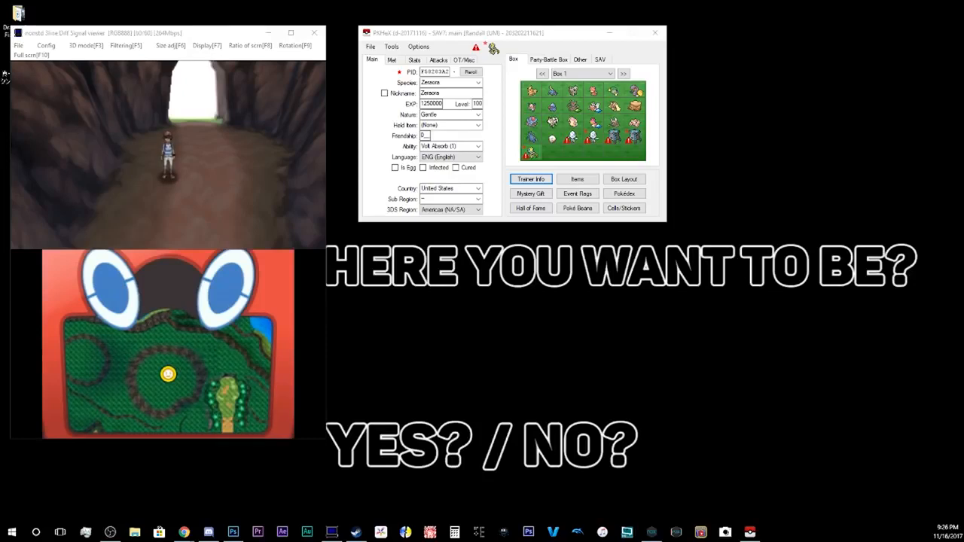
mouse_move(231, 174)
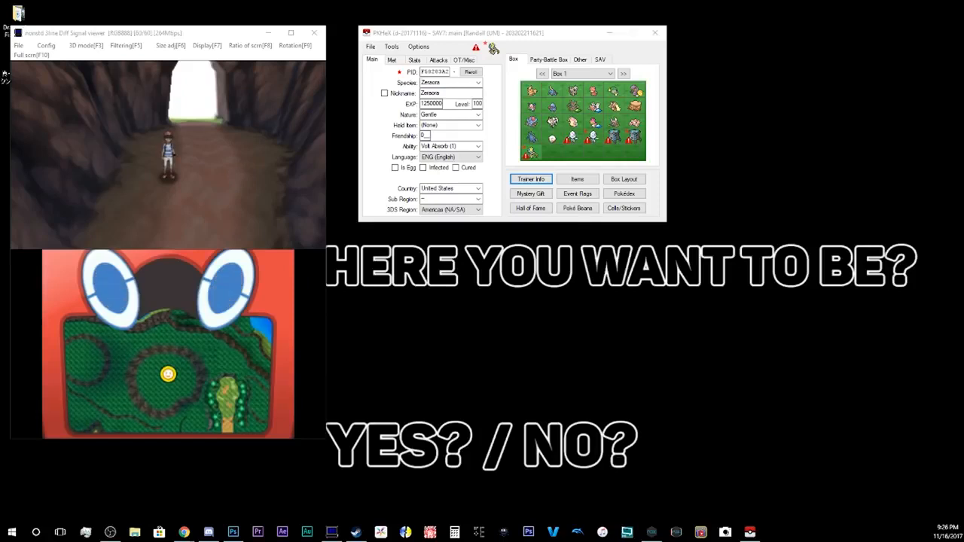
mouse_move(230, 174)
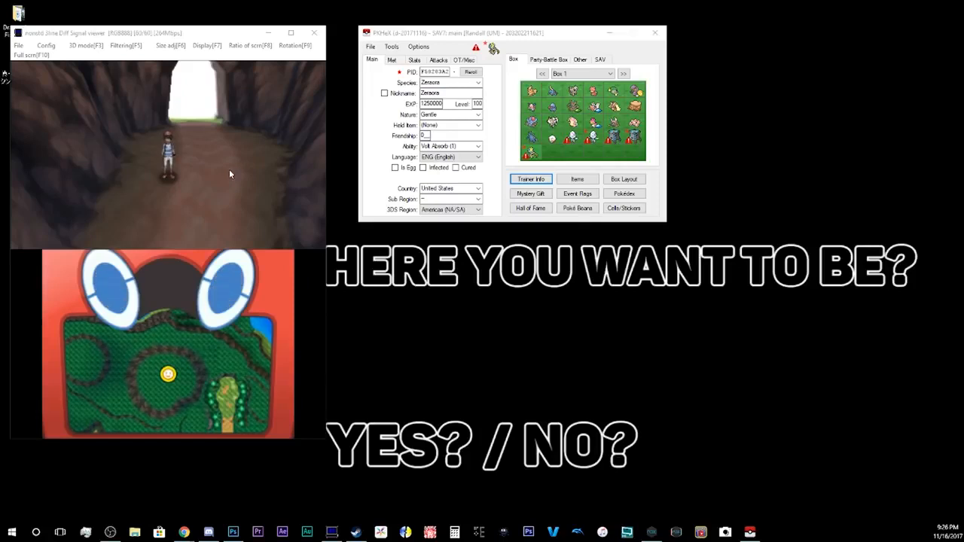